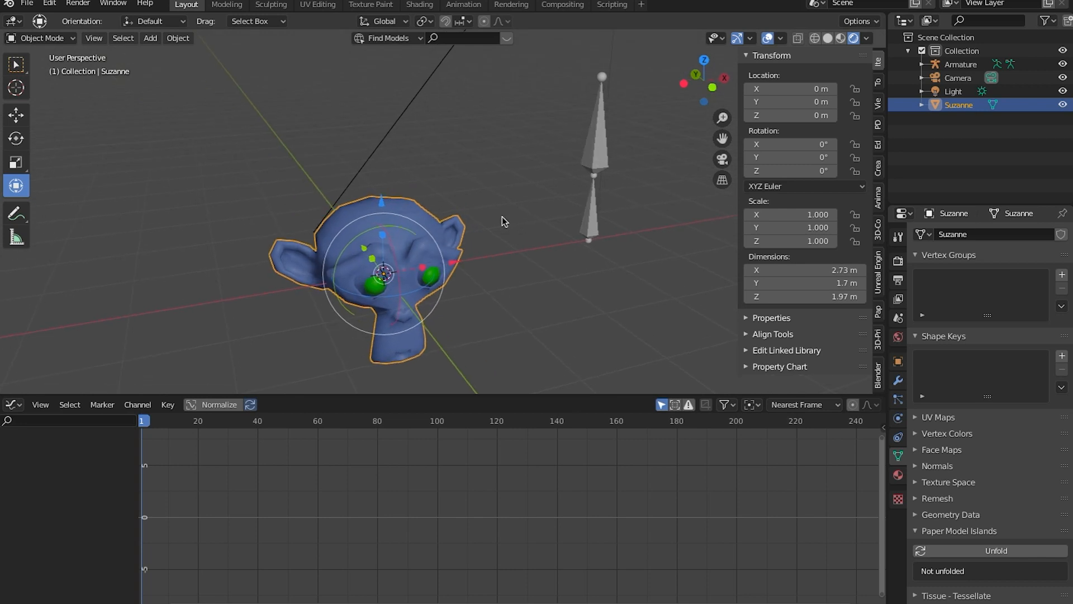
mouse_move(500, 217)
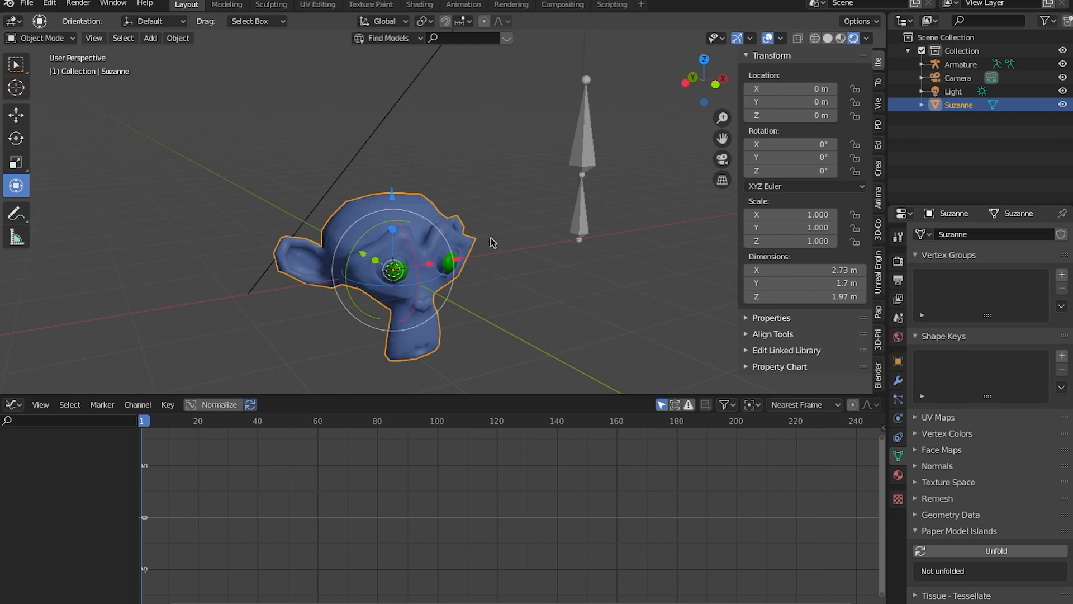
Key Suzanne's location and rotation, then rotate it at frame 40 with auto keying
drag(489, 243, 496, 240)
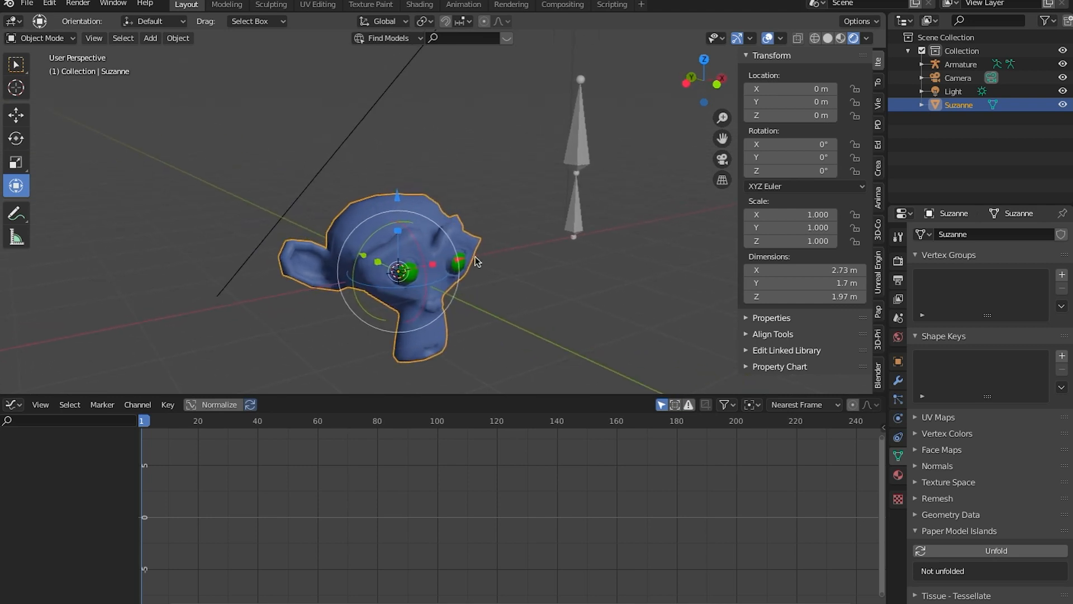
mouse_move(496, 258)
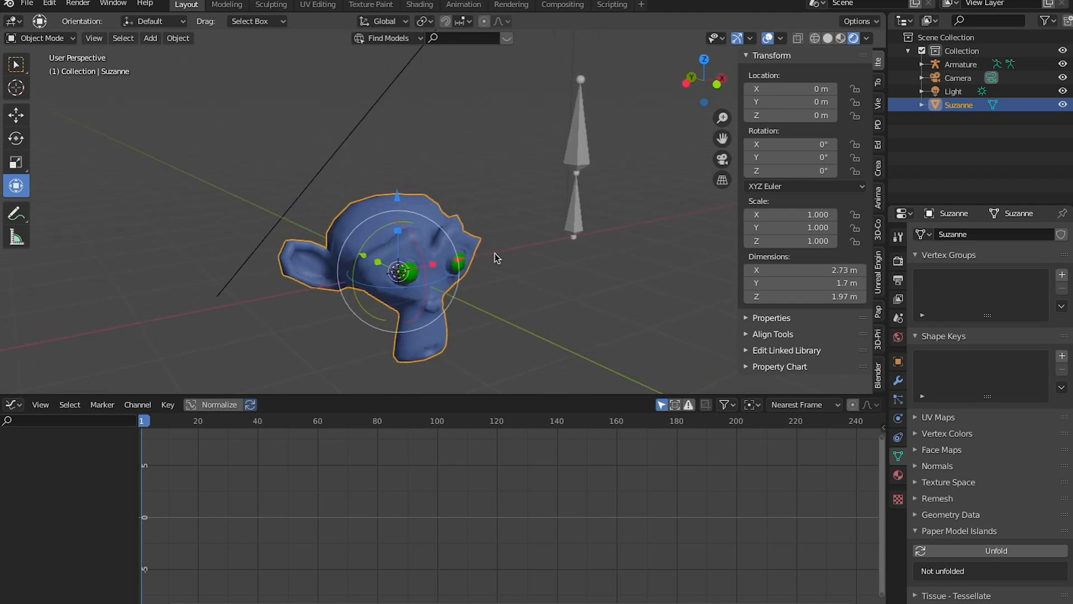
key(i)
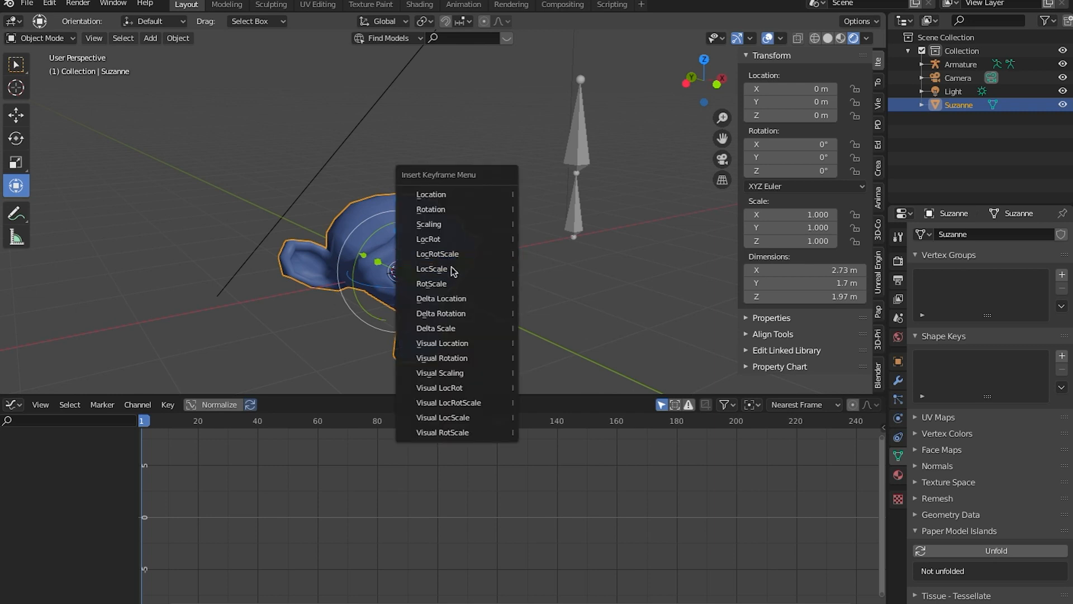
mouse_move(429, 238)
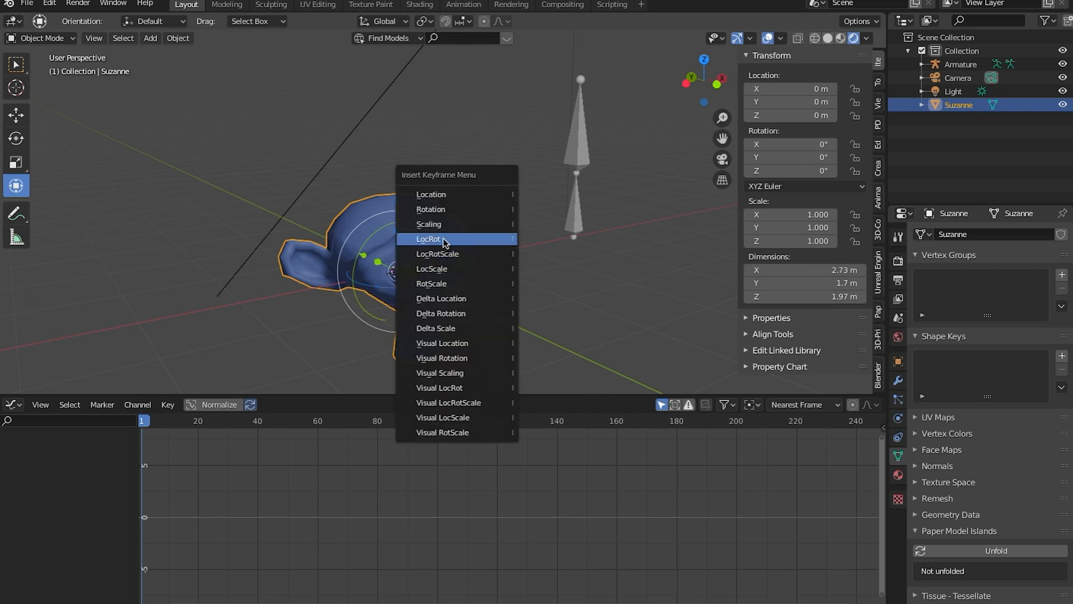
click(429, 239)
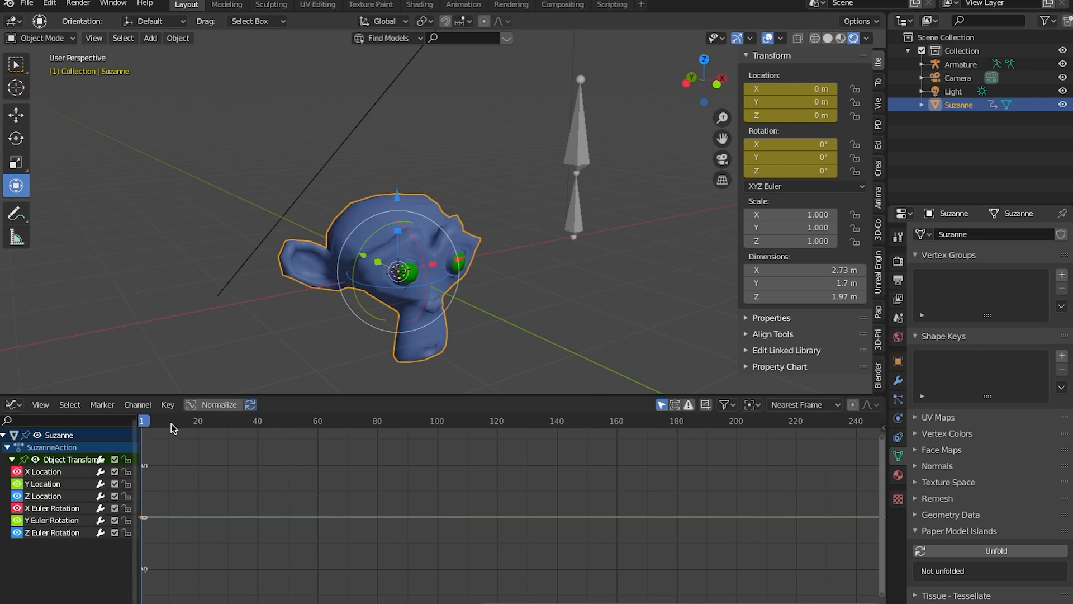
drag(143, 420, 200, 421)
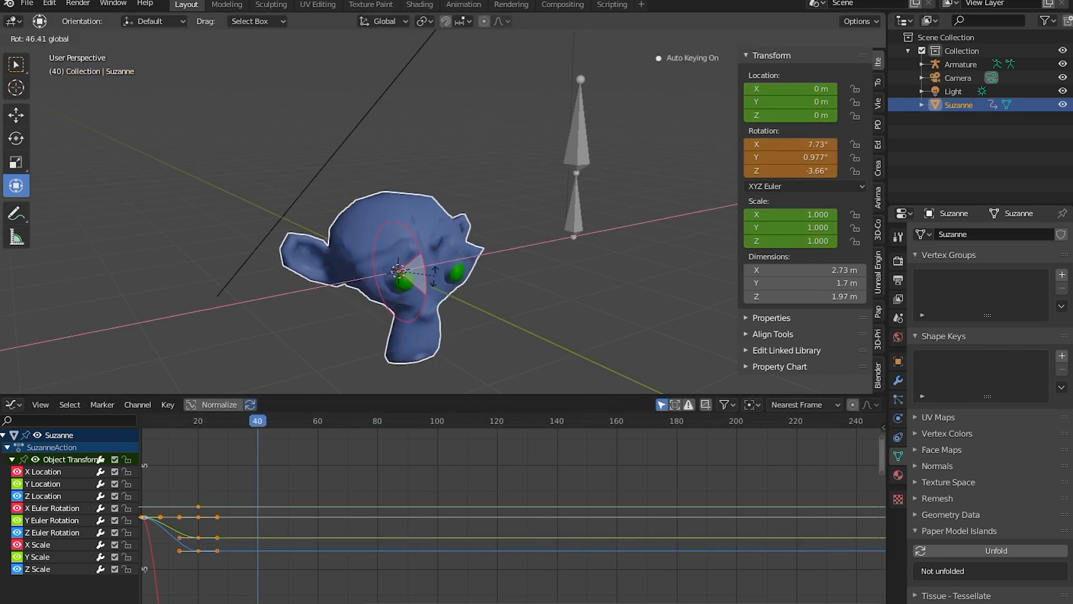
drag(424, 274, 445, 274)
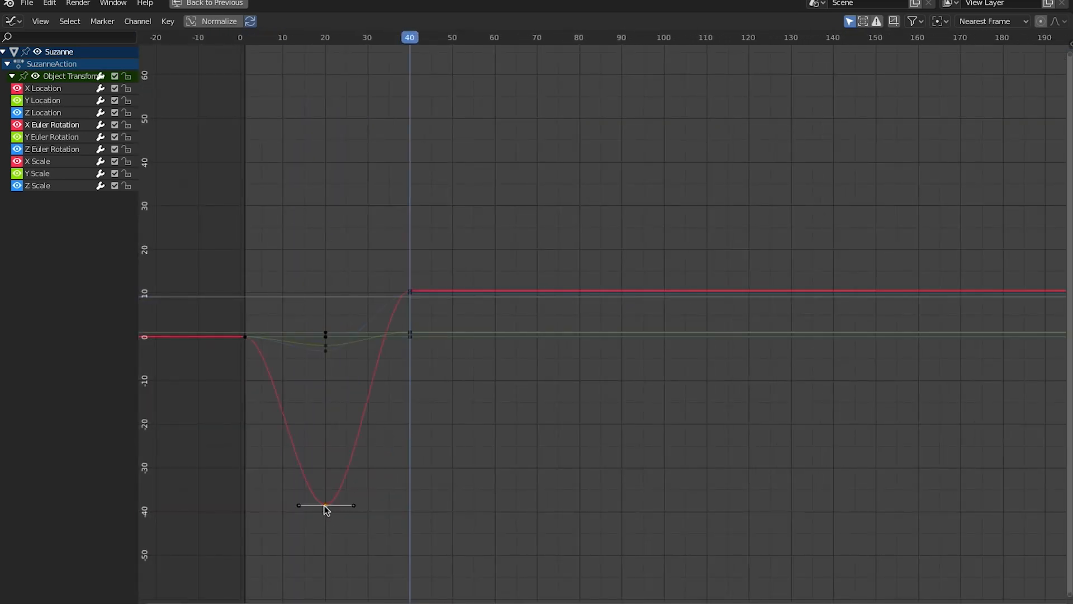
Move the middle X Euler Rotation key to about -35° at frame 21, then go to frame 28
drag(326, 507, 326, 481)
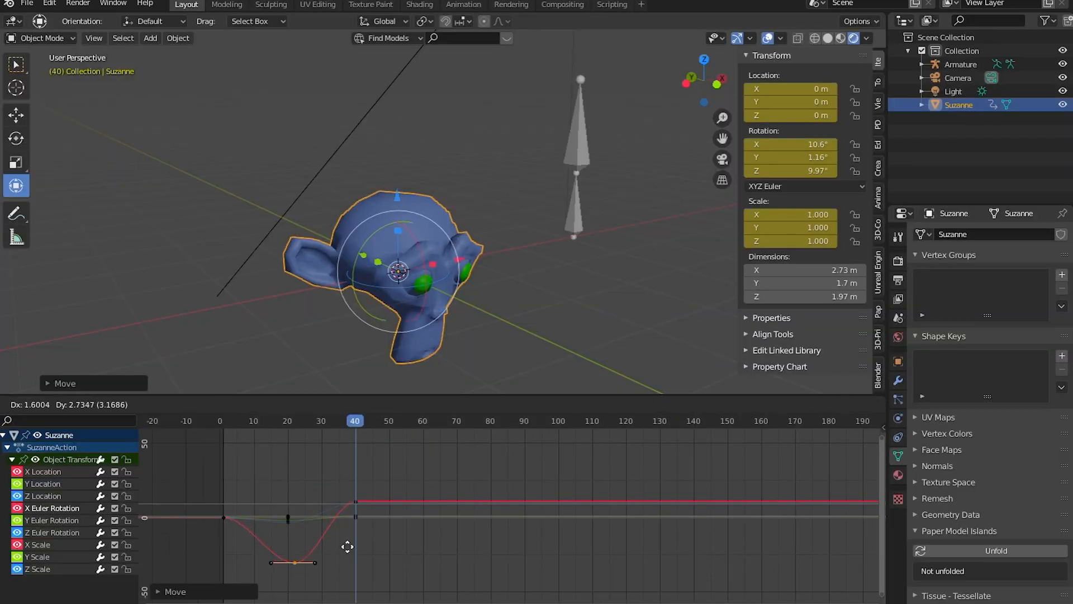
click(290, 421)
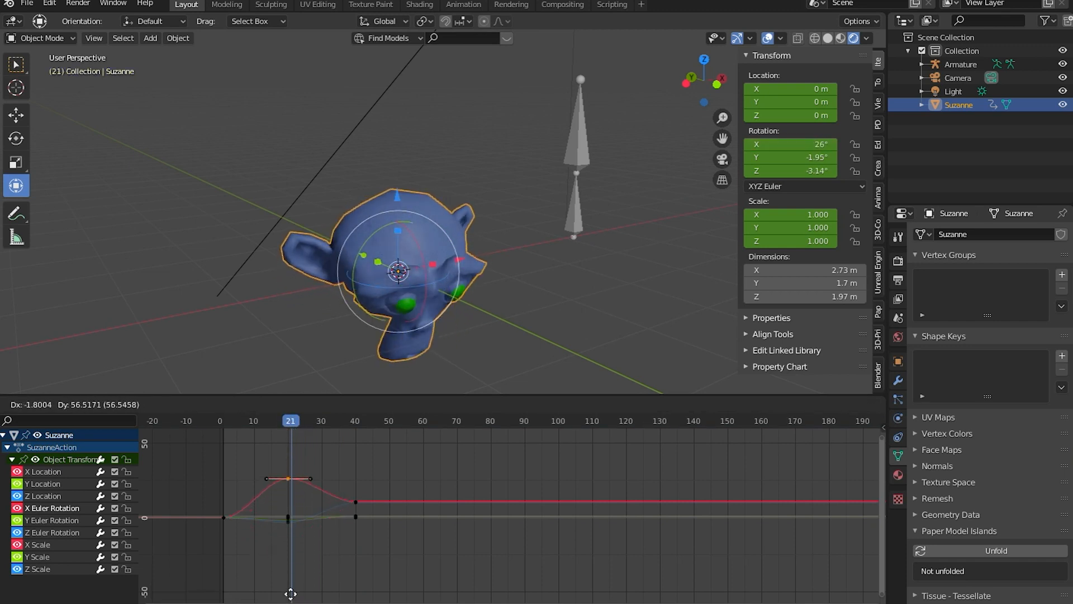
drag(290, 478, 289, 568)
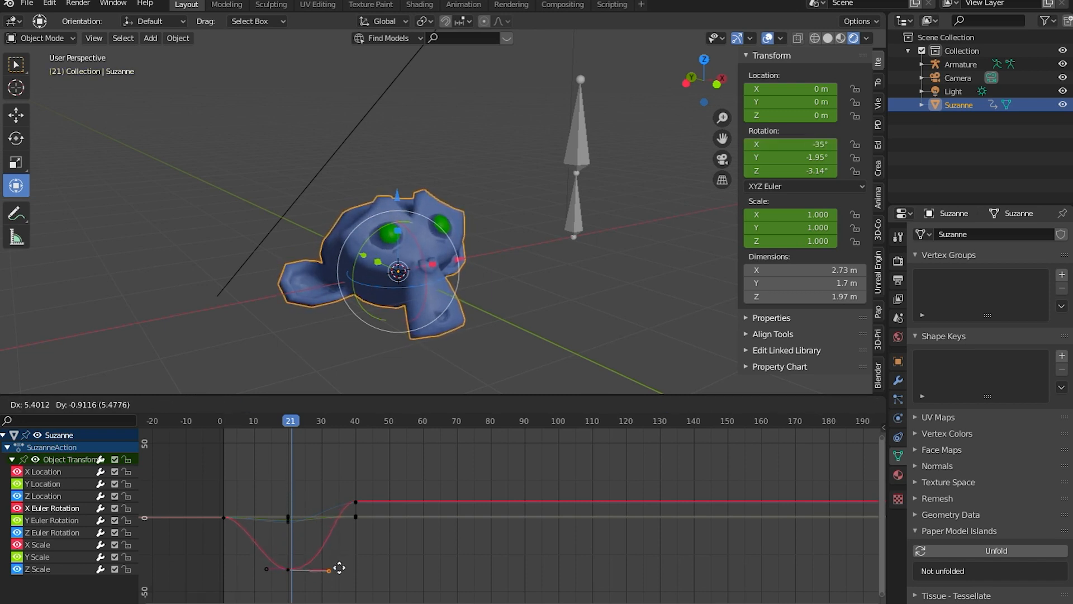
drag(290, 421, 337, 421)
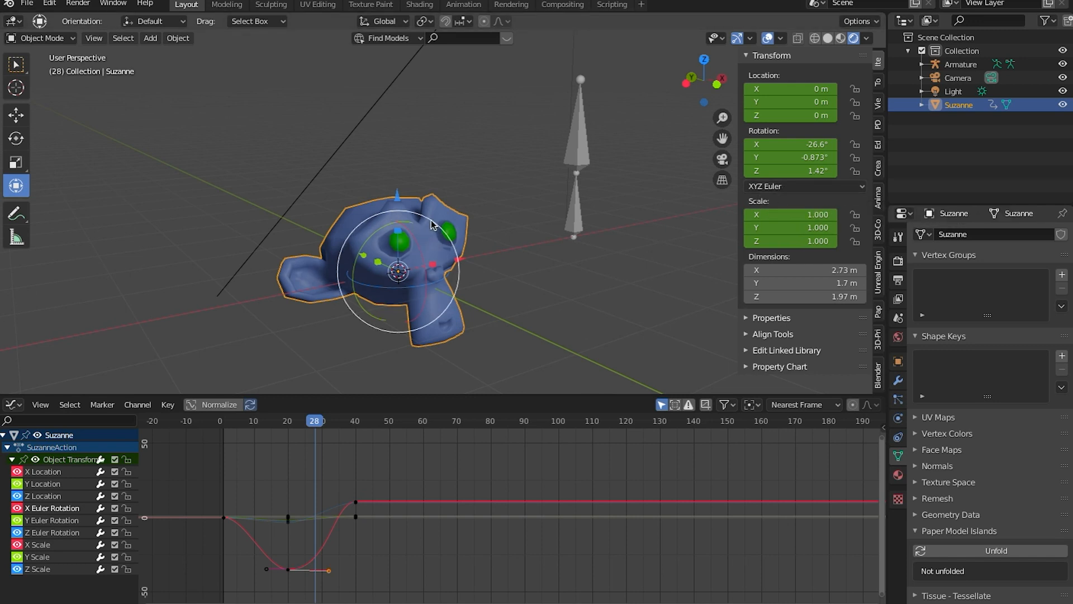
click(577, 137)
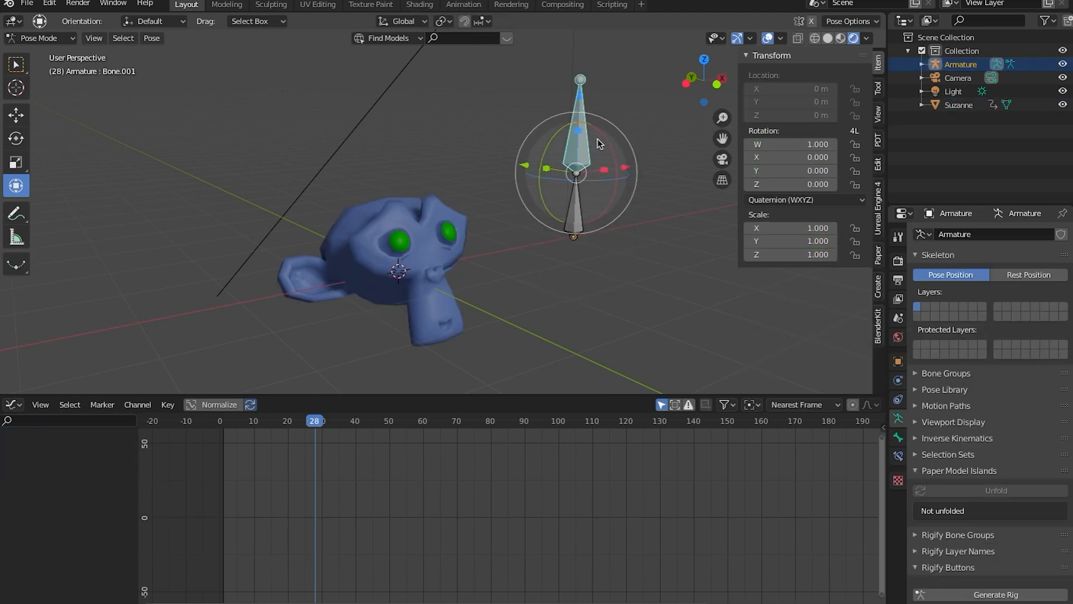
Key Bone.001's starting pose at frame 0 and rotated poses at later frames, including 32
click(219, 420)
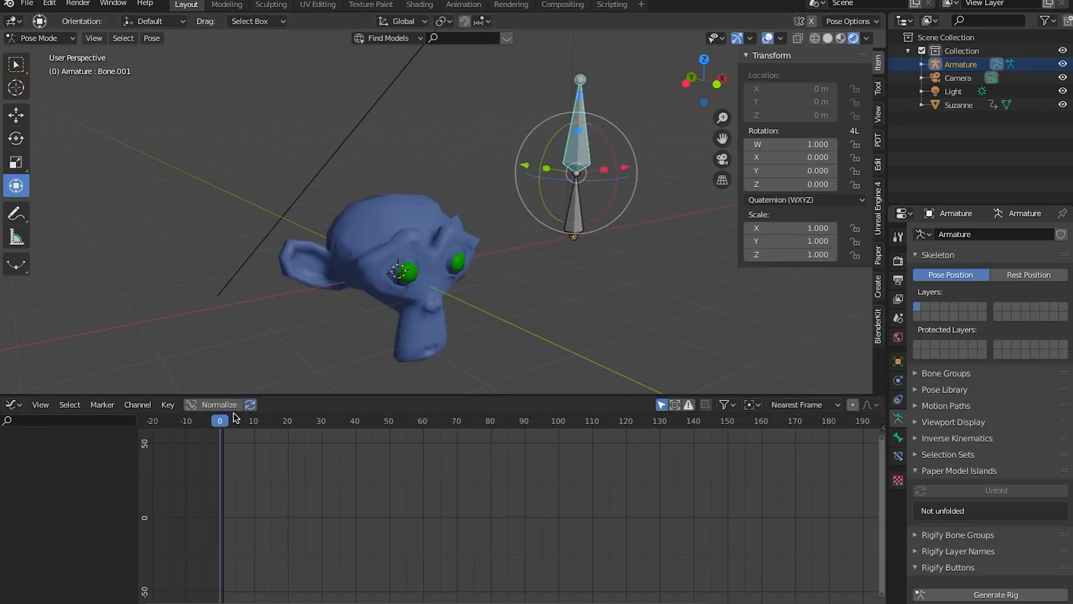
click(250, 407)
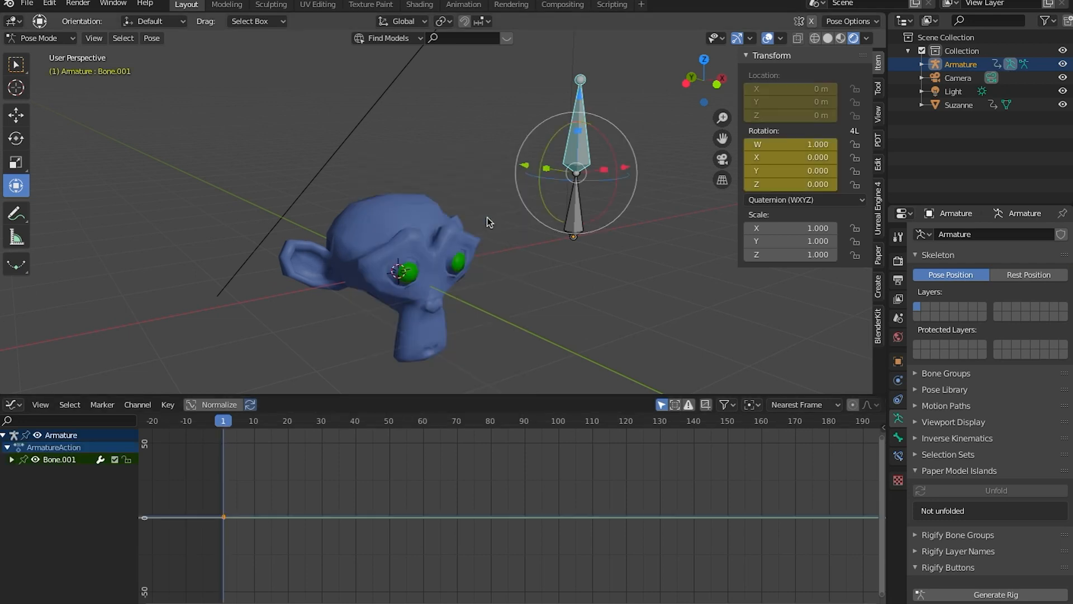
click(283, 420)
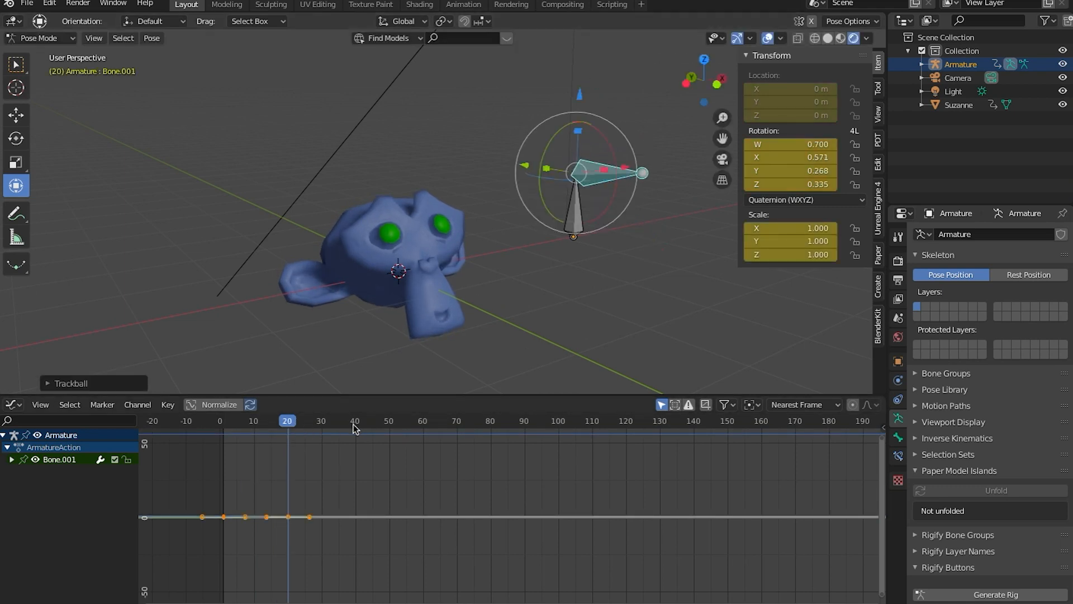
click(354, 420)
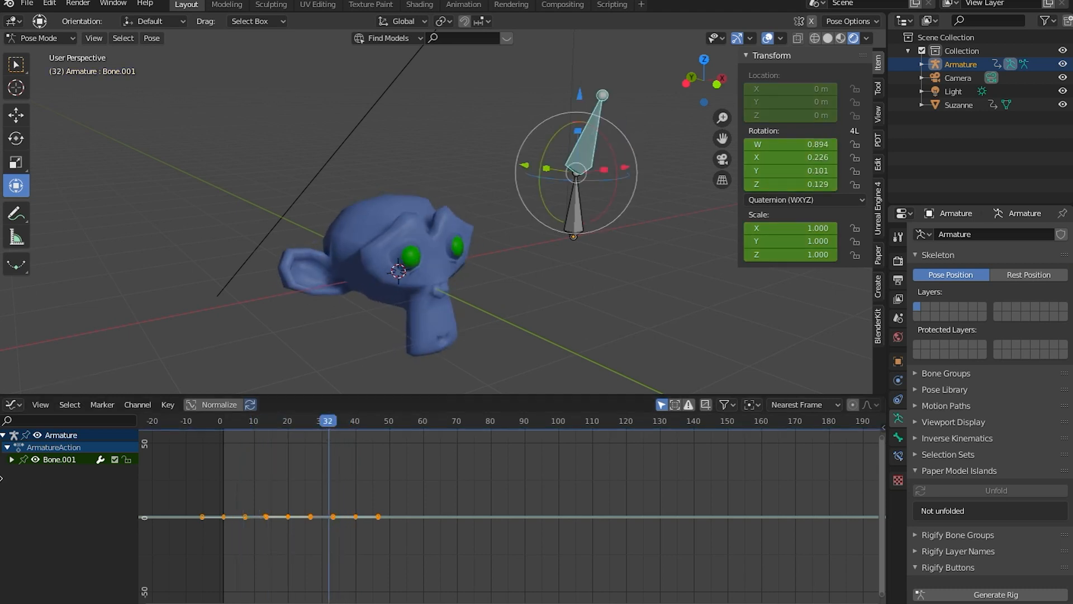
click(12, 458)
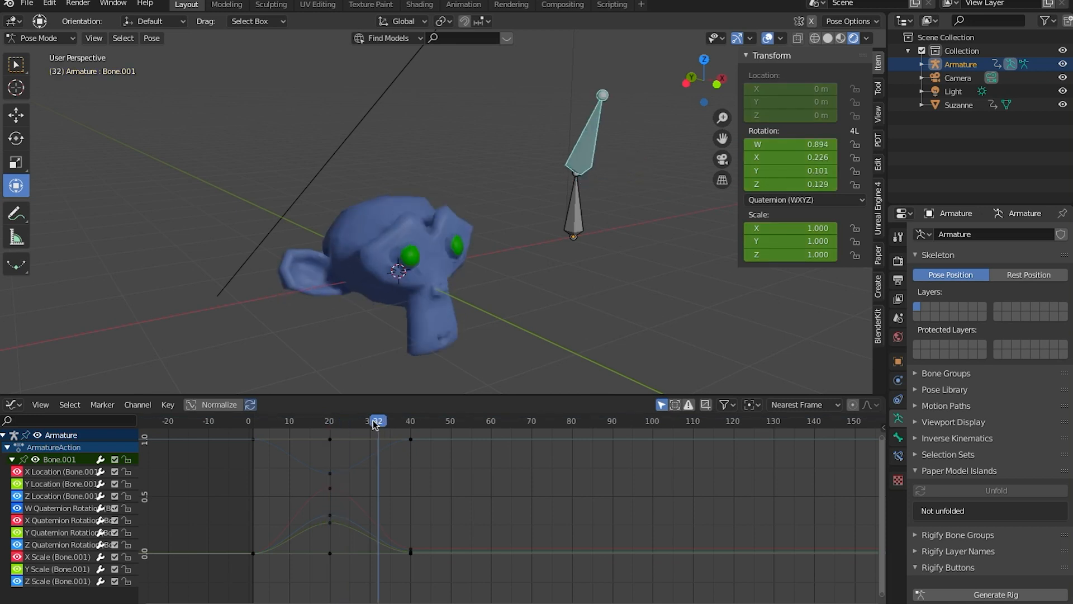
Scrub the timeline to watch Bone.001's quaternion swing, returning to frame 0
drag(376, 420, 354, 421)
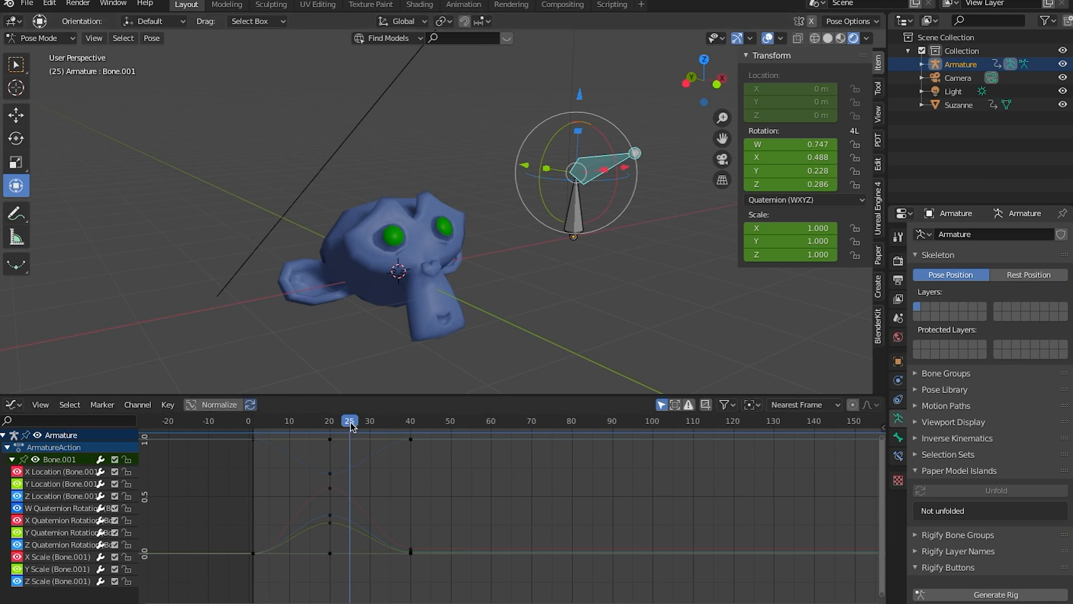
drag(349, 420, 377, 420)
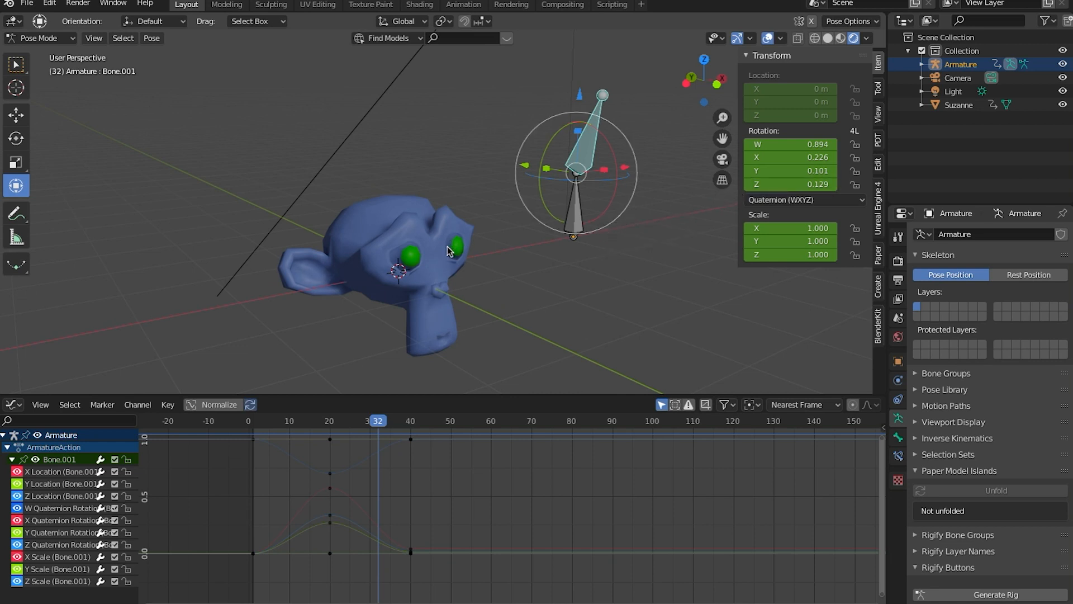
mouse_move(494, 268)
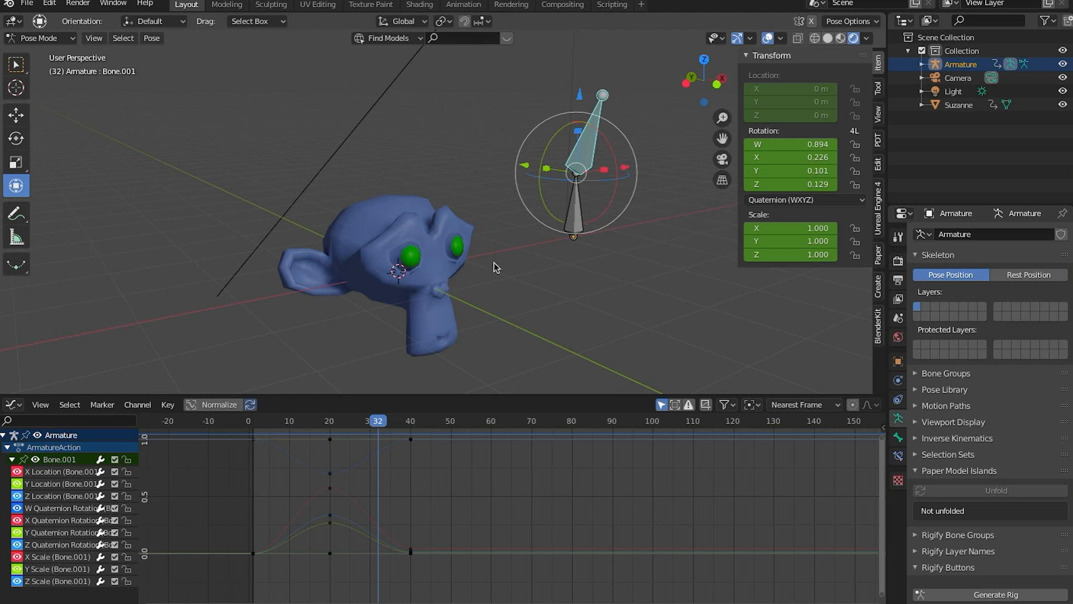
click(248, 421)
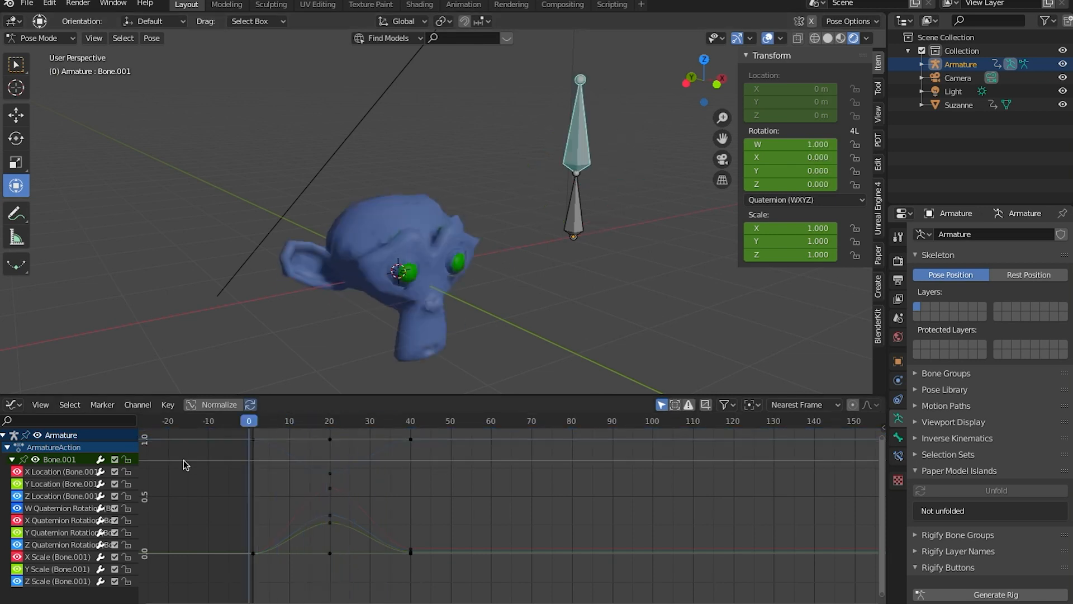
click(332, 420)
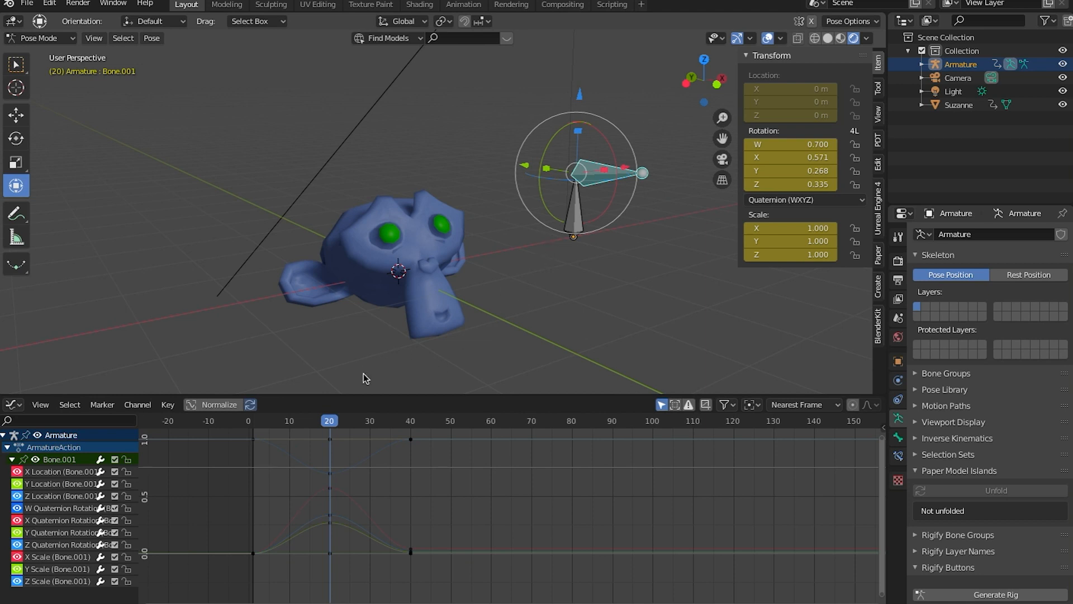
Check frames 20 and 8, then select the W Quaternion key at frame 20
click(280, 420)
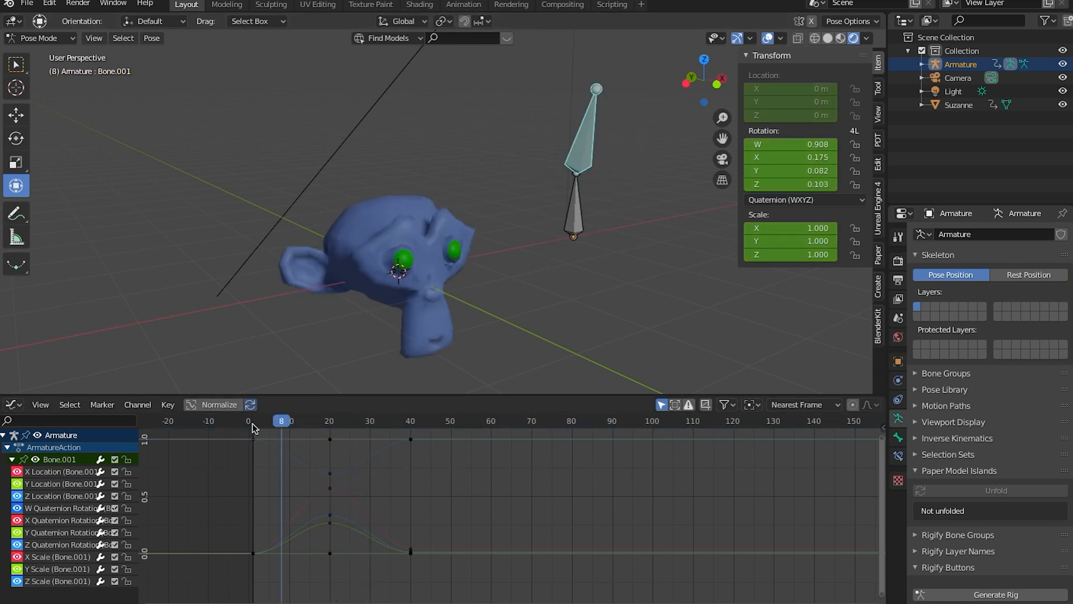
click(249, 420)
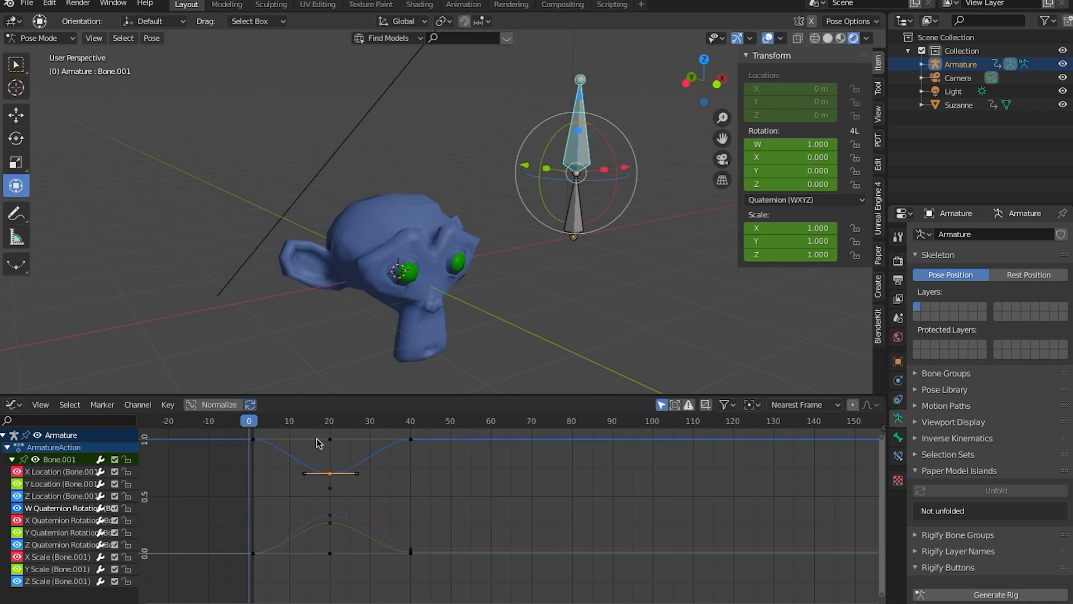
click(328, 420)
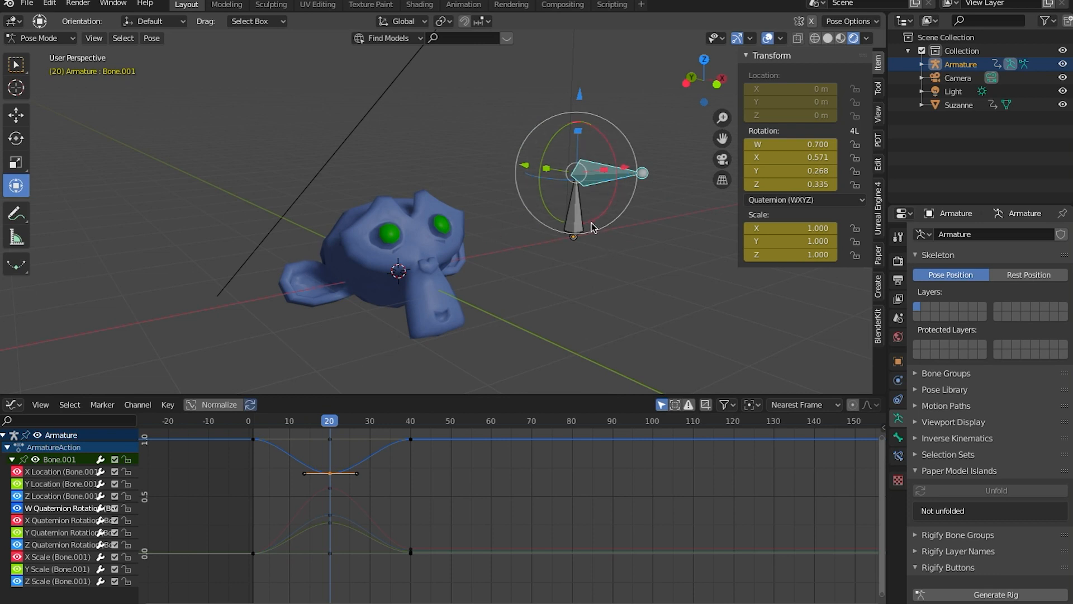
mouse_move(592, 228)
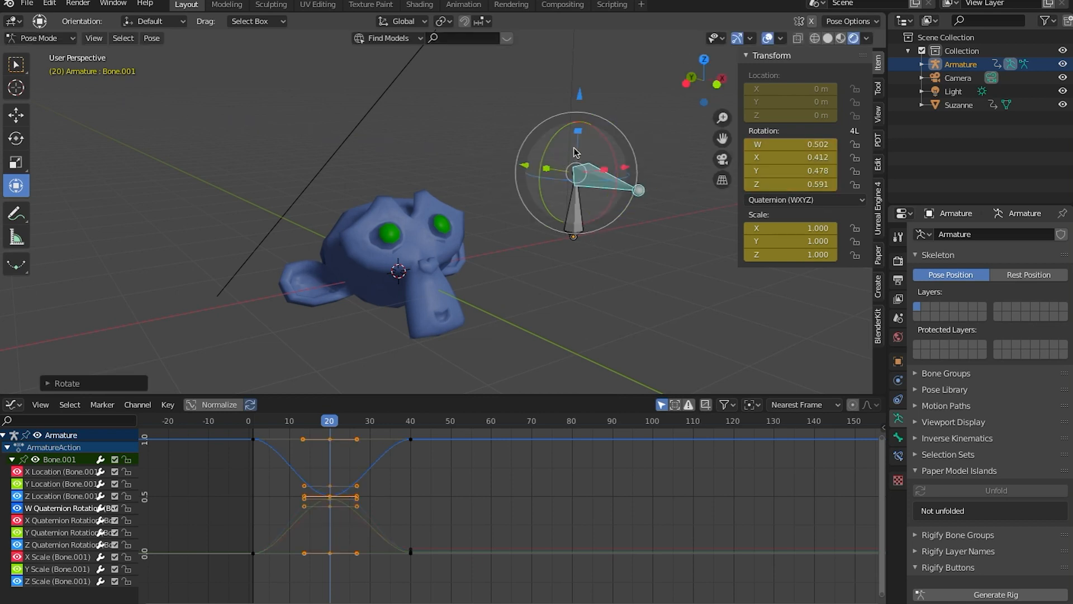
Confirm the bone's rotation and reshape the X and Z Quaternion keys at frame 21
click(304, 421)
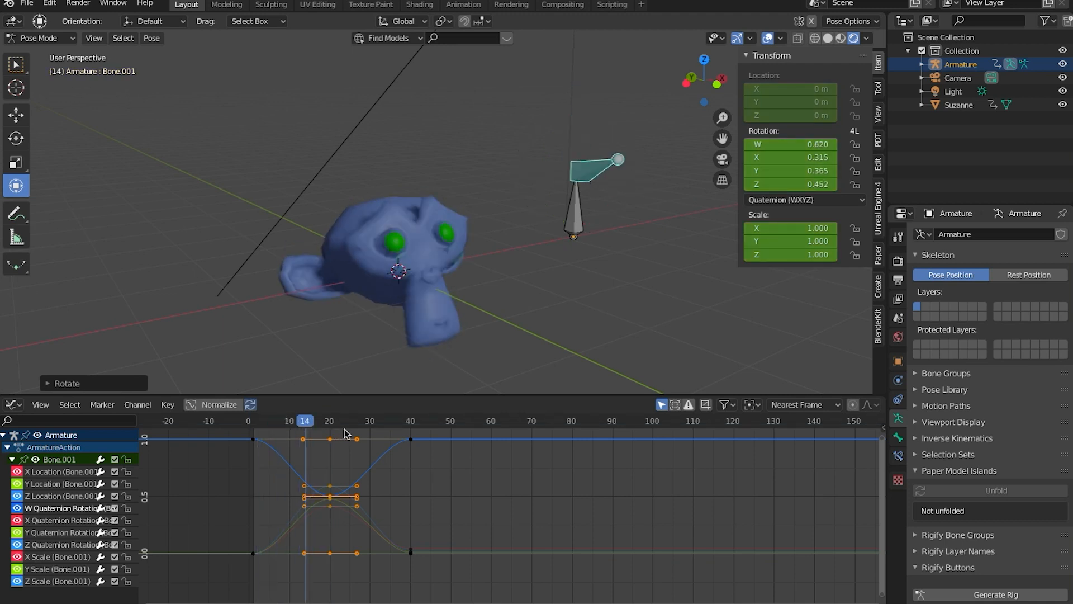
click(329, 421)
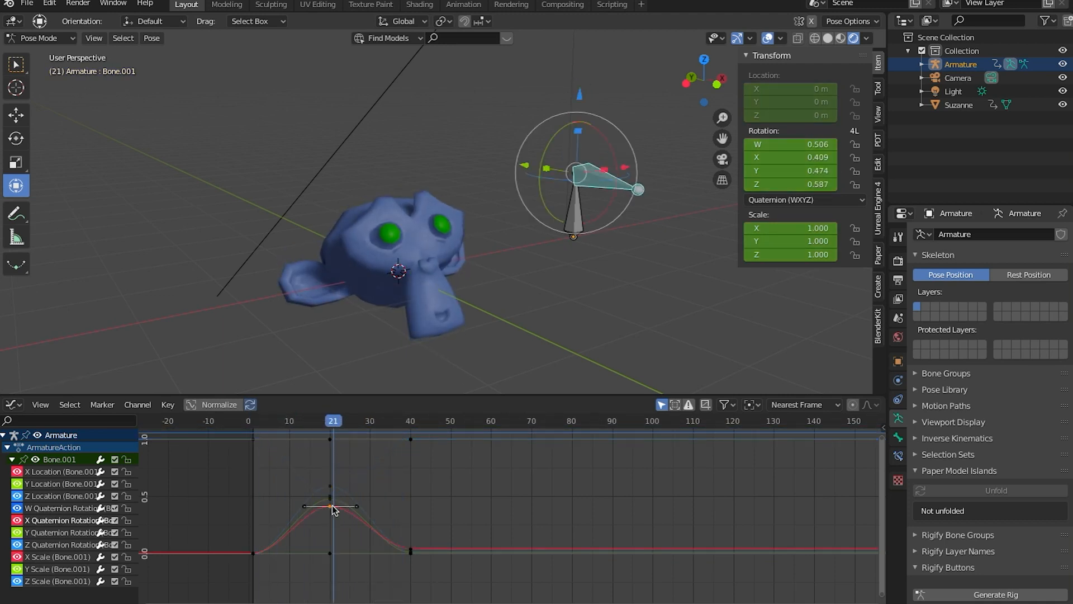
drag(332, 507, 335, 522)
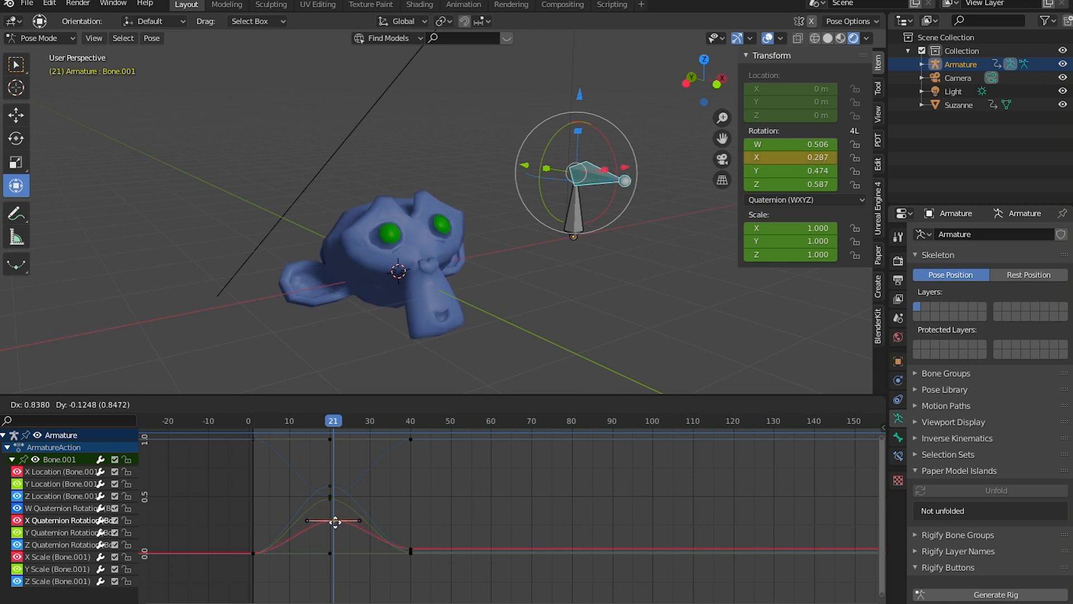
drag(335, 522, 335, 478)
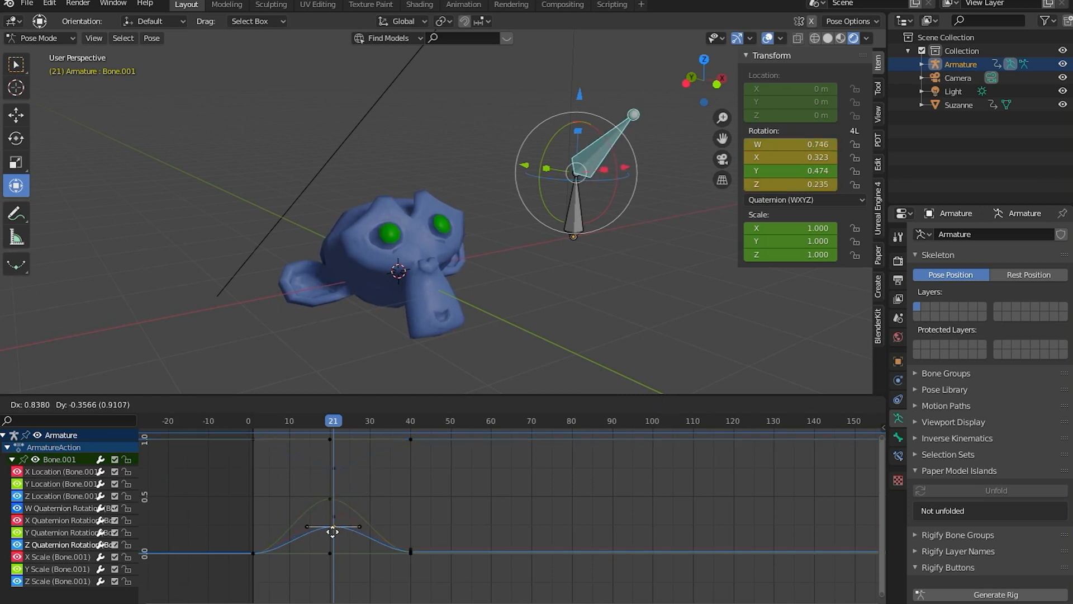
drag(332, 531, 335, 473)
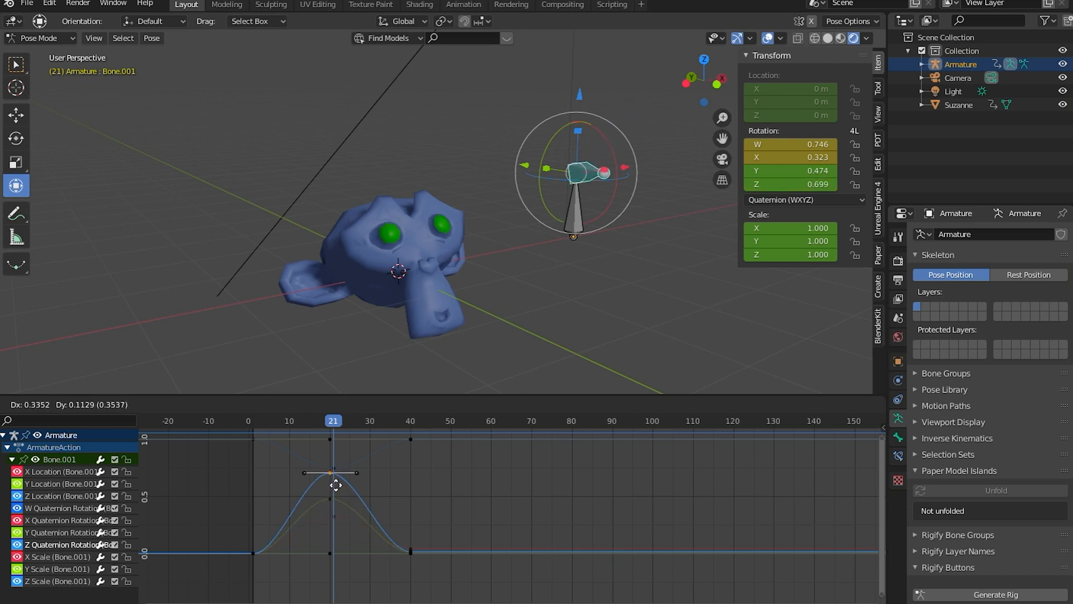
drag(329, 473, 333, 483)
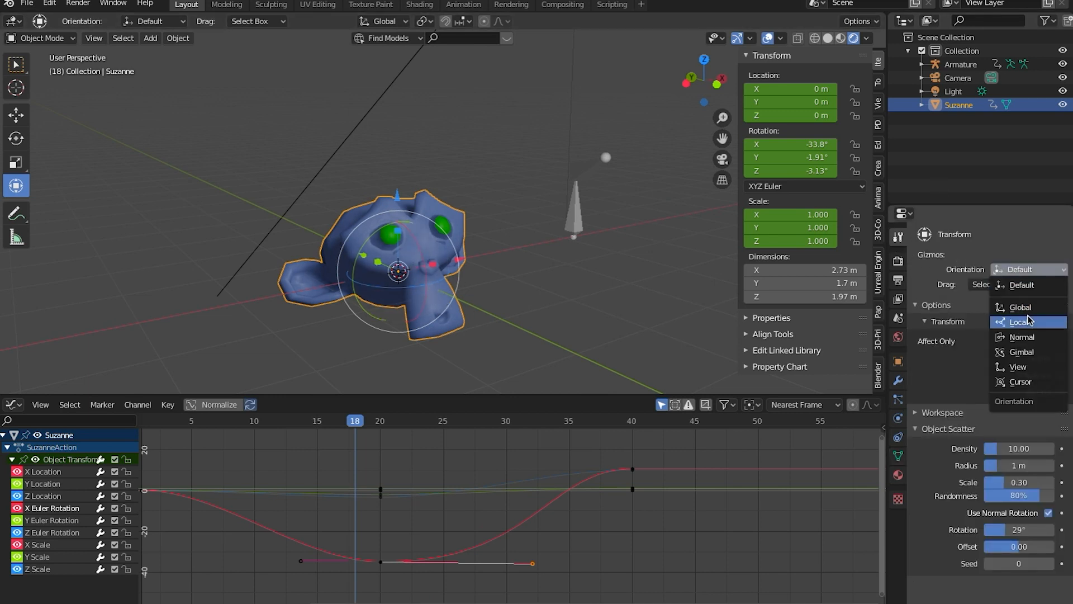
Use Normal orientation and rotate Suzanne at frame 20 to about 19° Y and 23° Z
click(1021, 336)
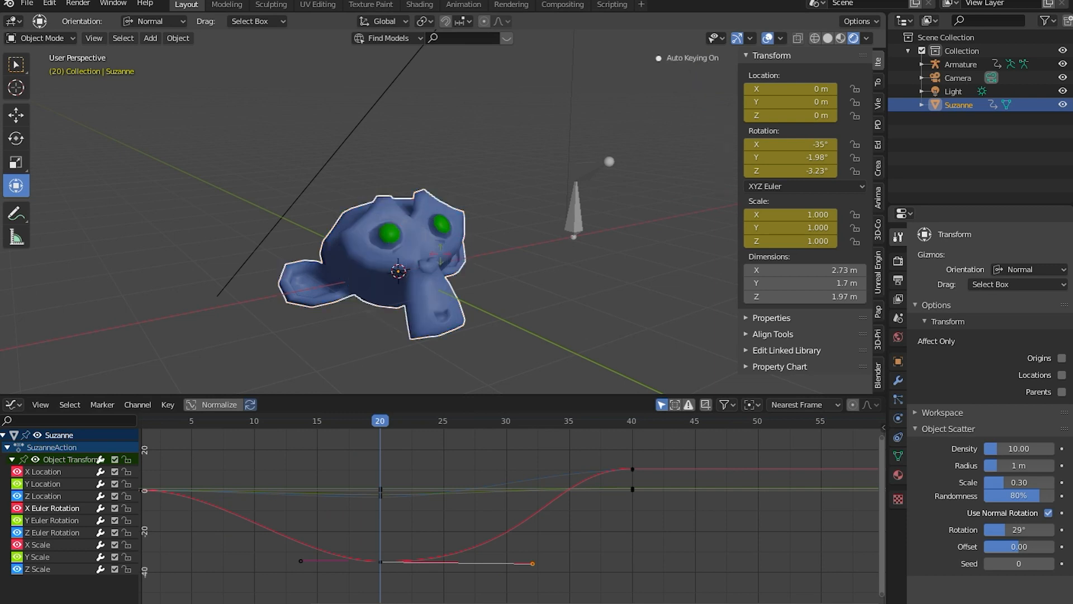
drag(397, 270, 448, 236)
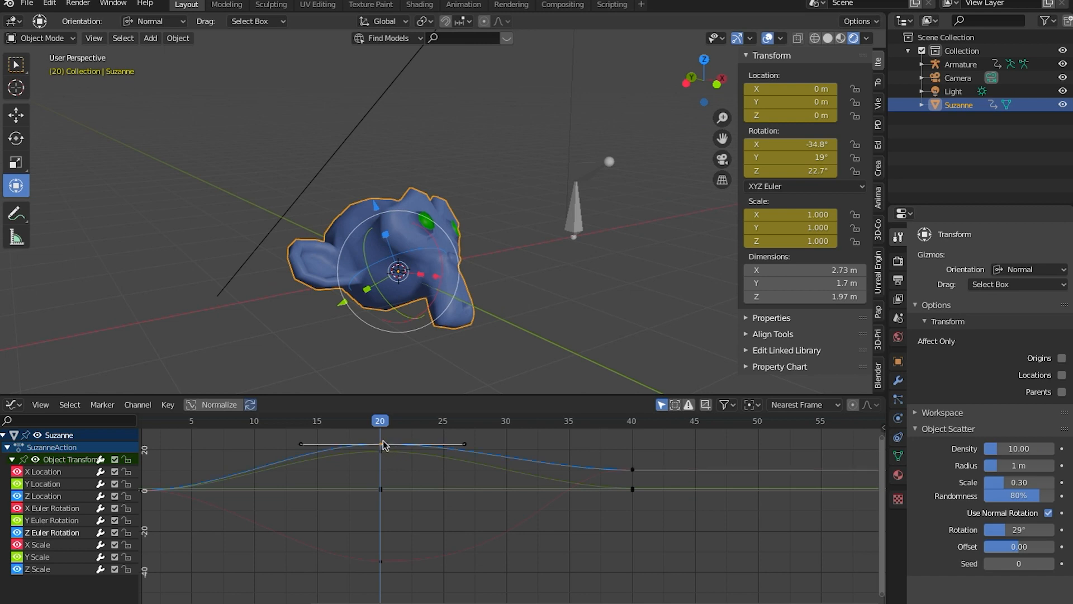
Adjust Suzanne's Z, X and Y Euler Rotation keys at frame 20
drag(385, 445, 369, 448)
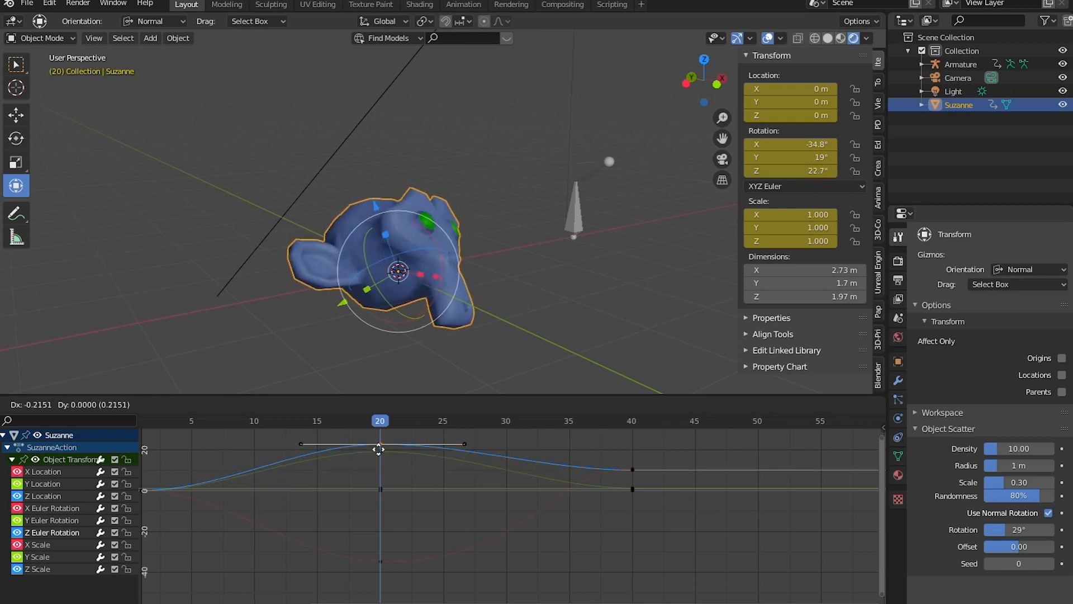
drag(380, 448, 376, 455)
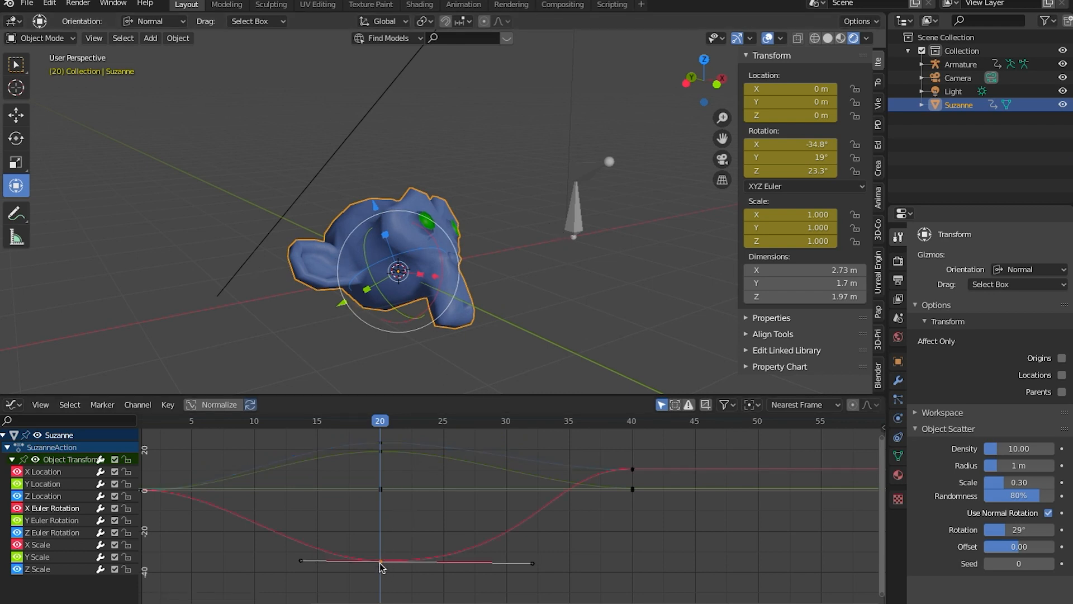
drag(380, 561, 381, 573)
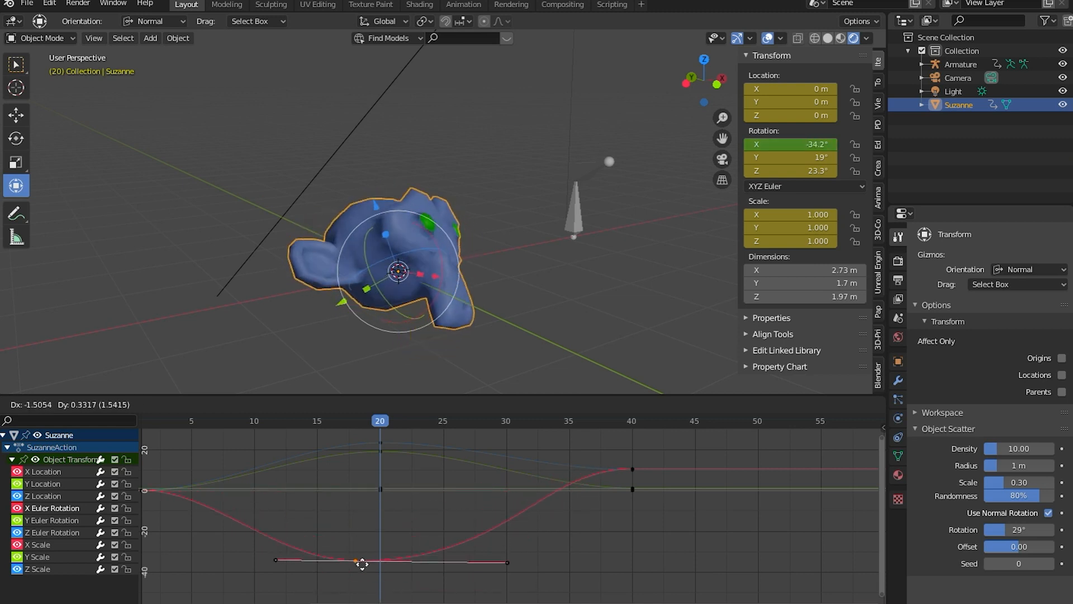
drag(362, 563, 377, 555)
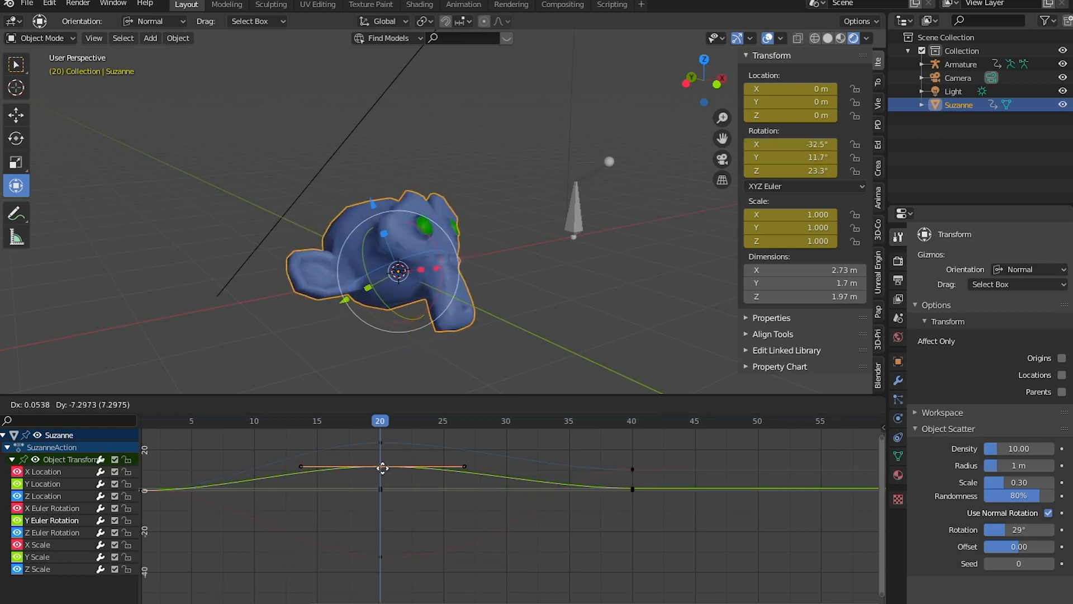
drag(381, 466, 381, 466)
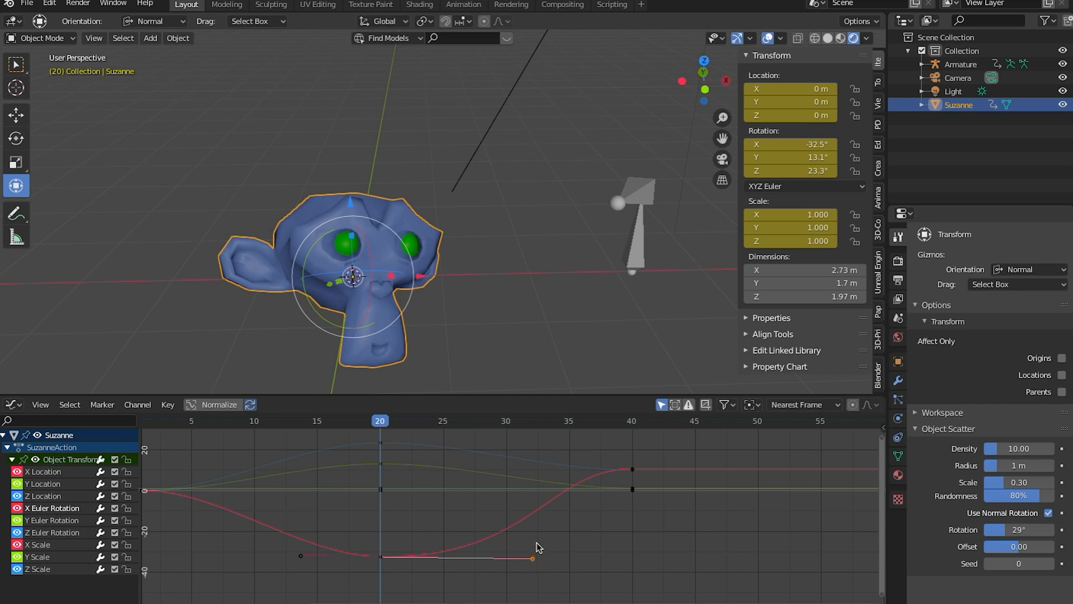
Reshape the X Euler Rotation key's handle, leaving about -32.5° X
drag(533, 558, 496, 562)
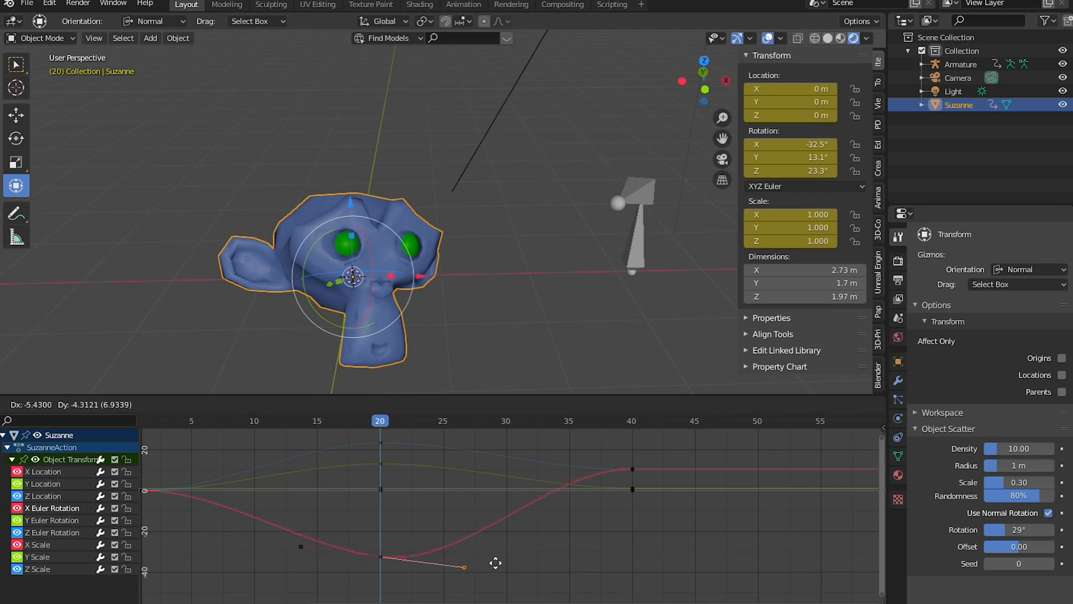
drag(496, 563, 479, 546)
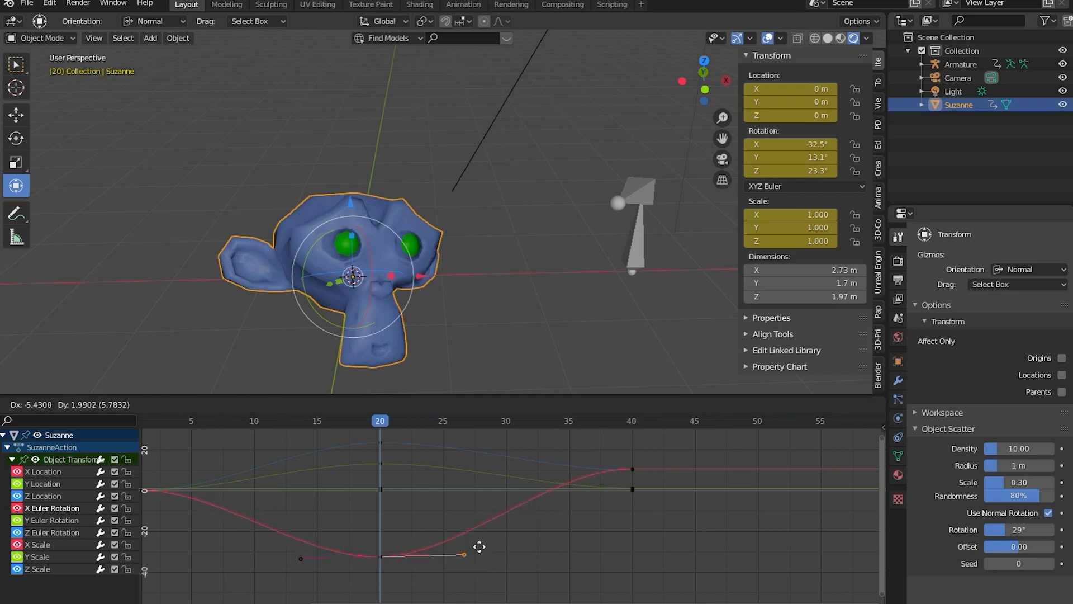
drag(463, 555, 472, 556)
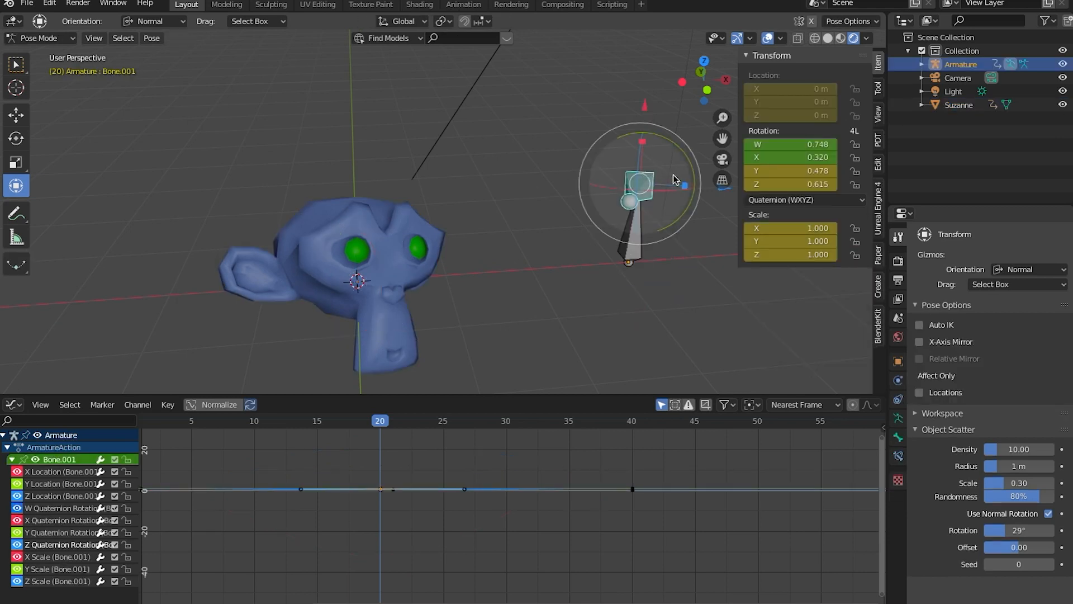
Switch Bone.001's Rotation Mode to XYZ Euler, adding Euler channels beside the quaternion ones
click(804, 199)
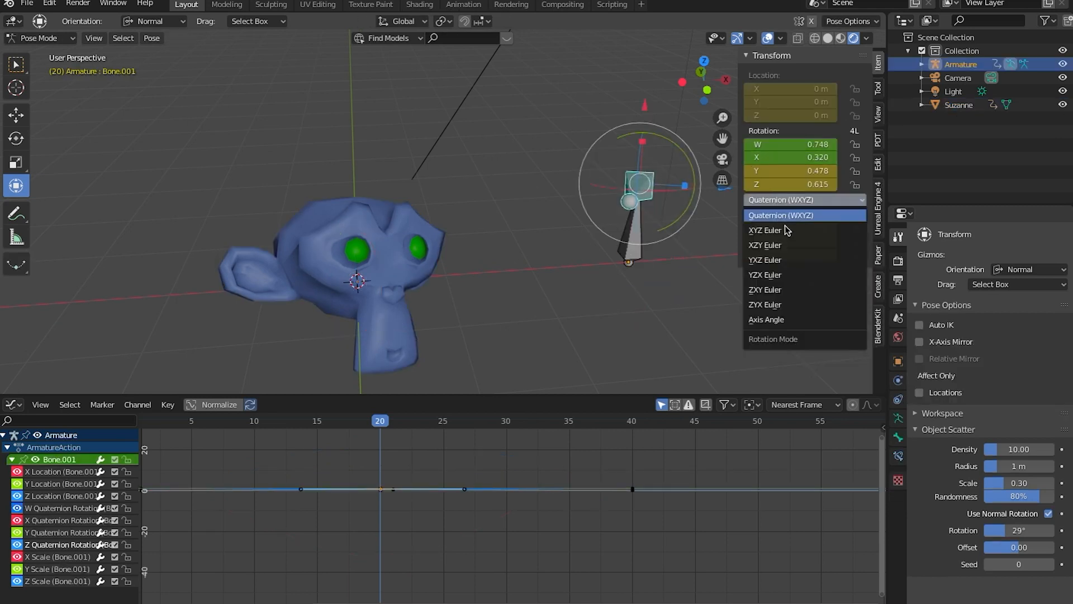
click(765, 229)
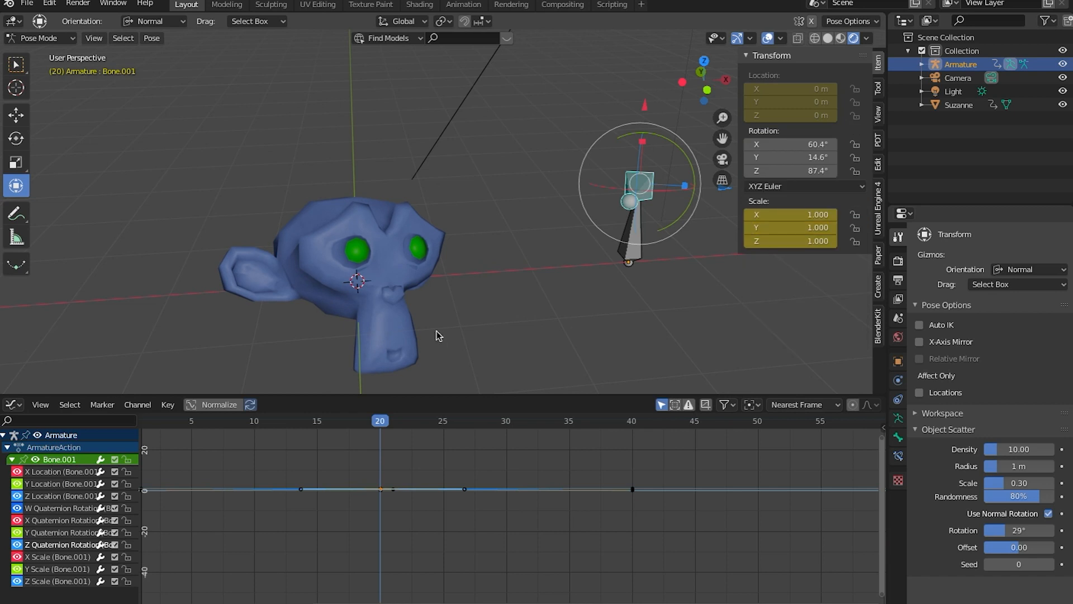
mouse_move(459, 314)
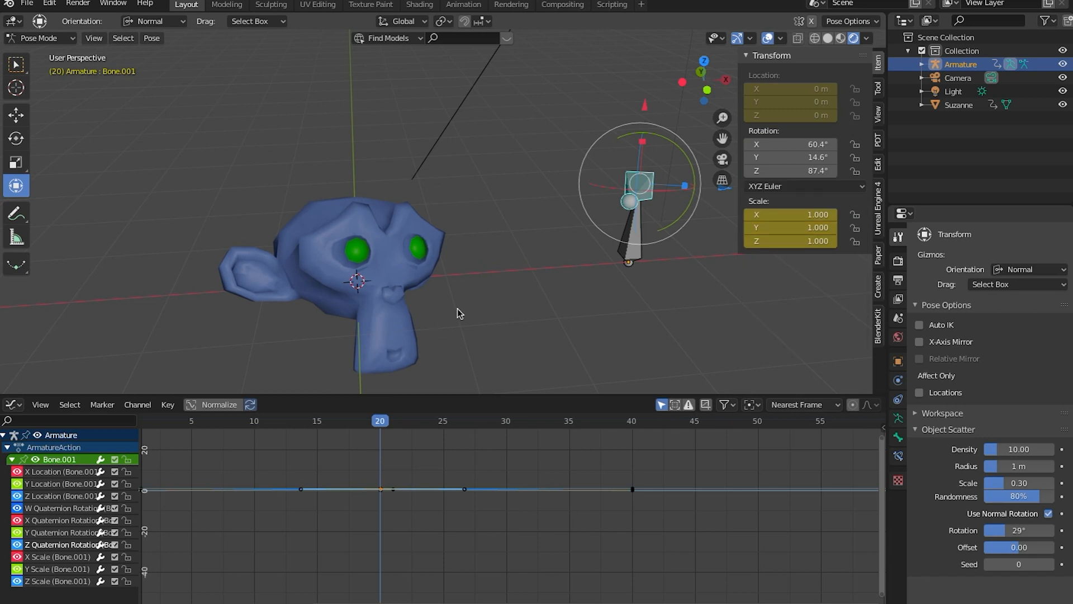
mouse_move(452, 217)
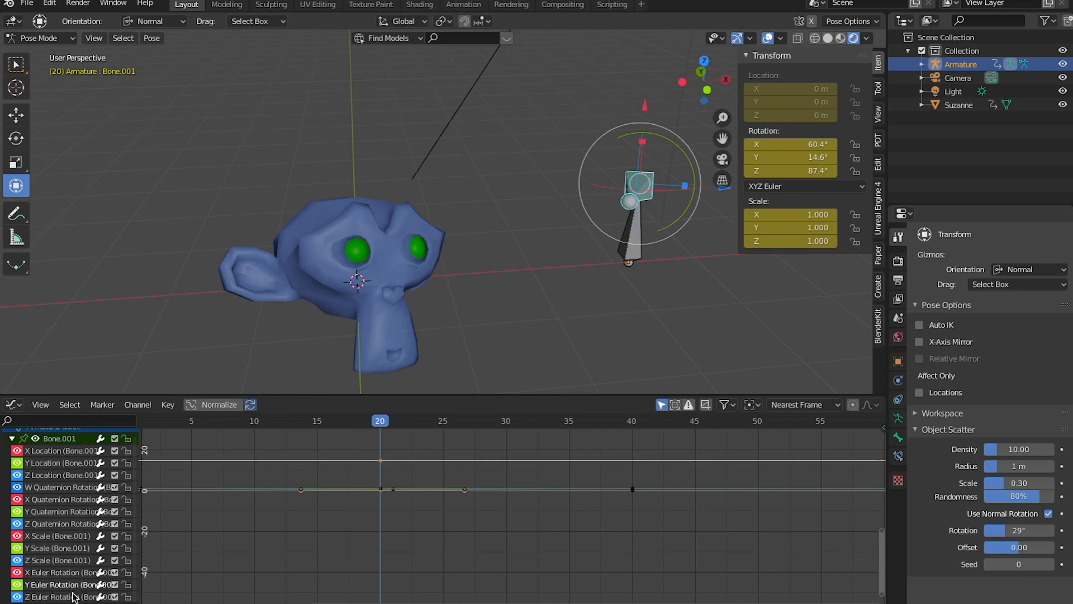
mouse_move(335, 284)
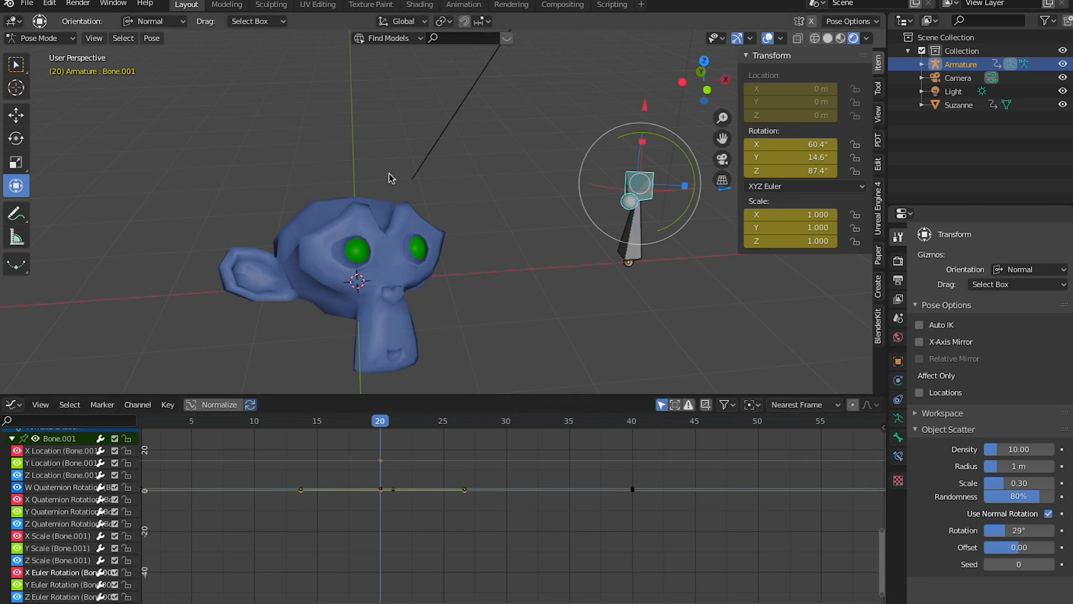
click(802, 185)
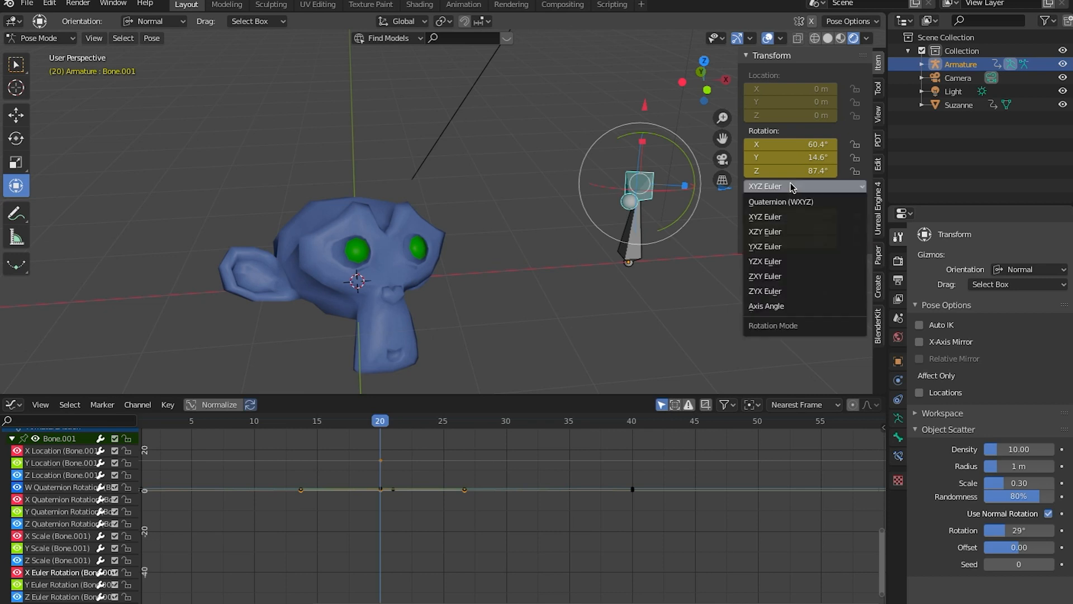
mouse_move(781, 201)
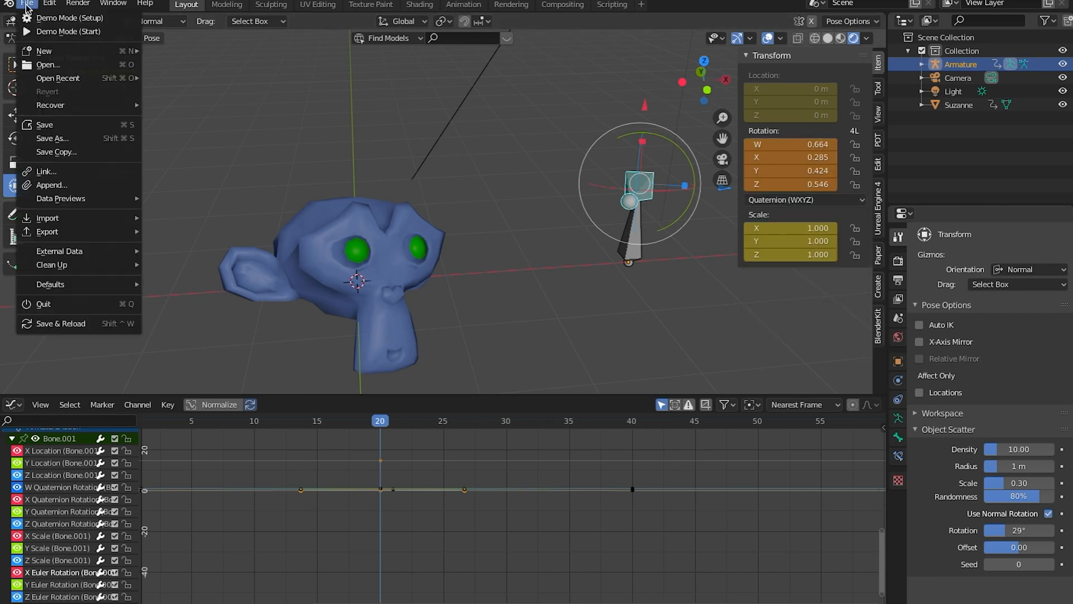
mouse_move(58, 77)
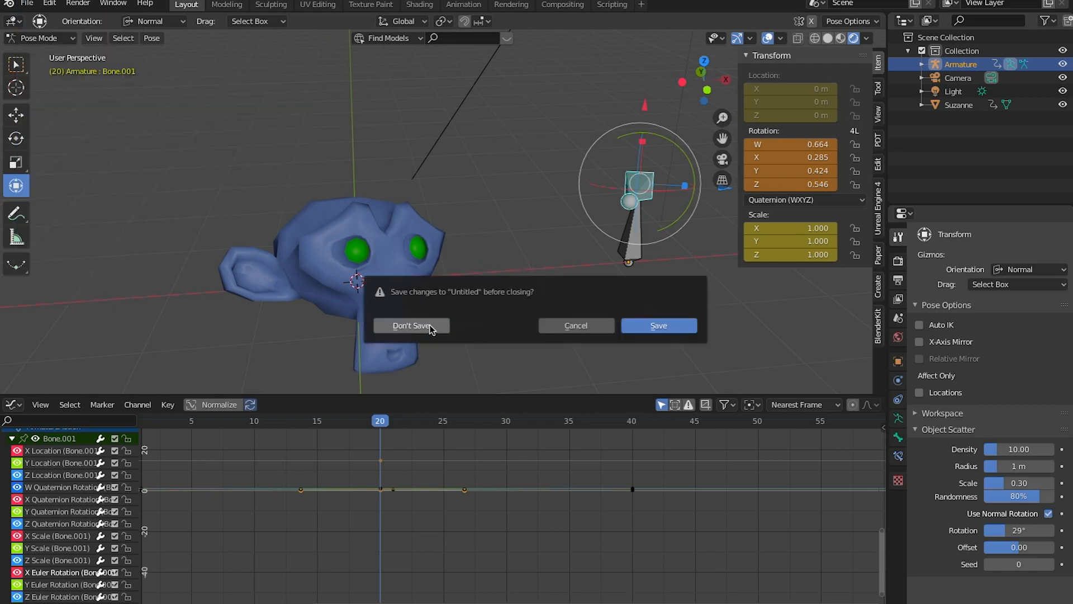
Discard the untitled scene's changes and open the caped-hero character file
click(411, 325)
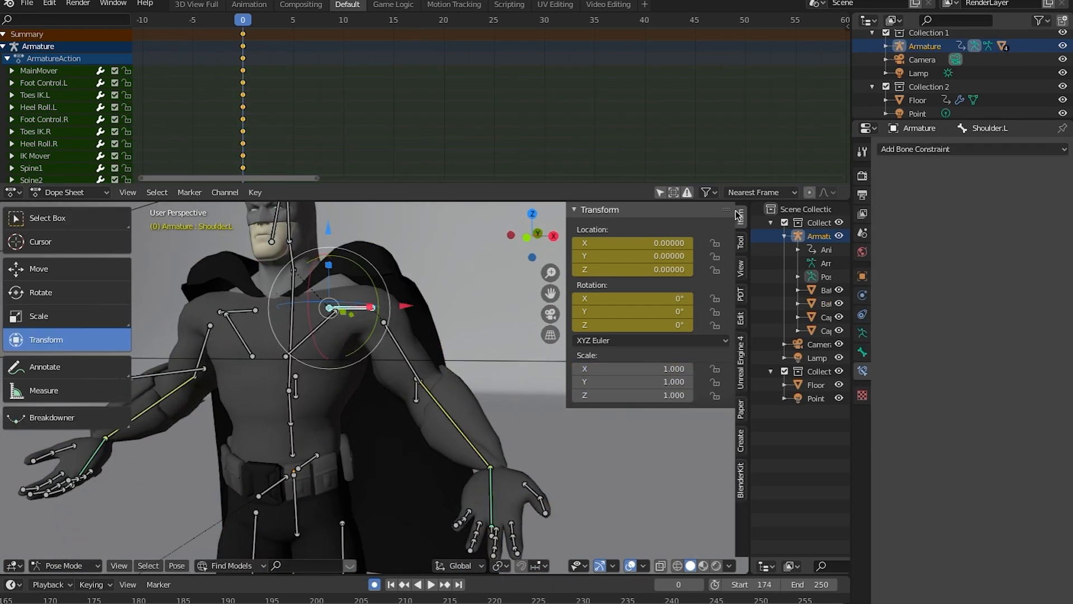
mouse_move(390, 356)
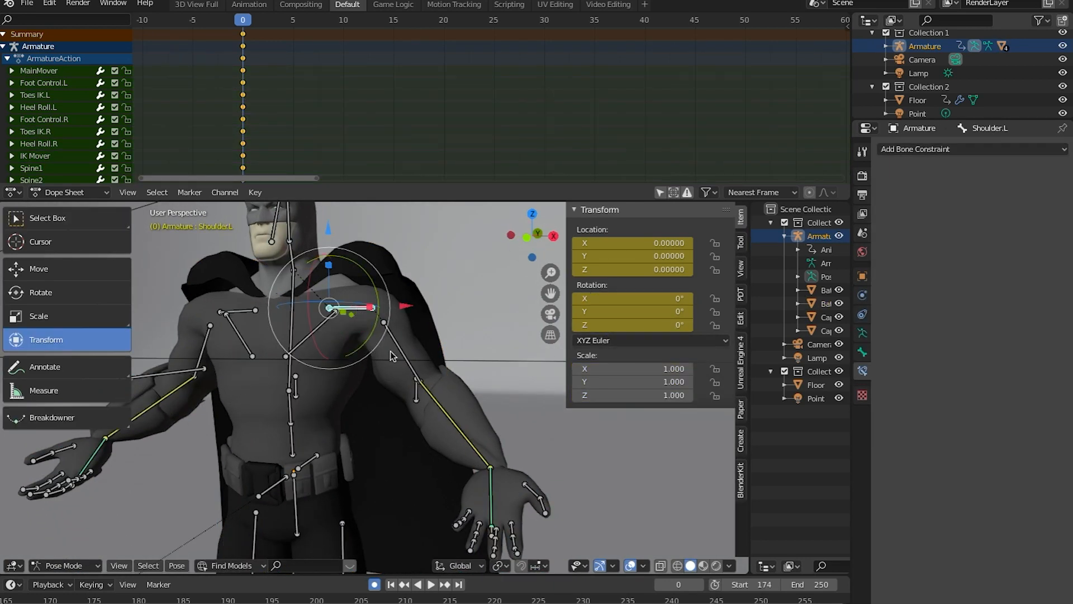
Set all Batman rig bones to XYZ Euler, check the left forearm, and enlarge the Dope Sheet
click(649, 340)
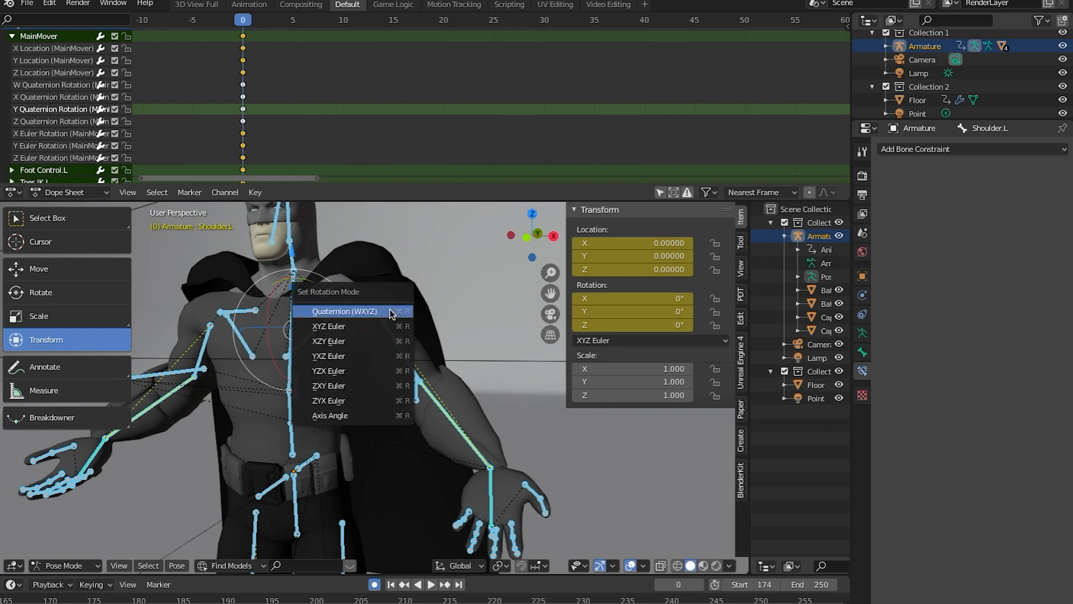
mouse_move(328, 325)
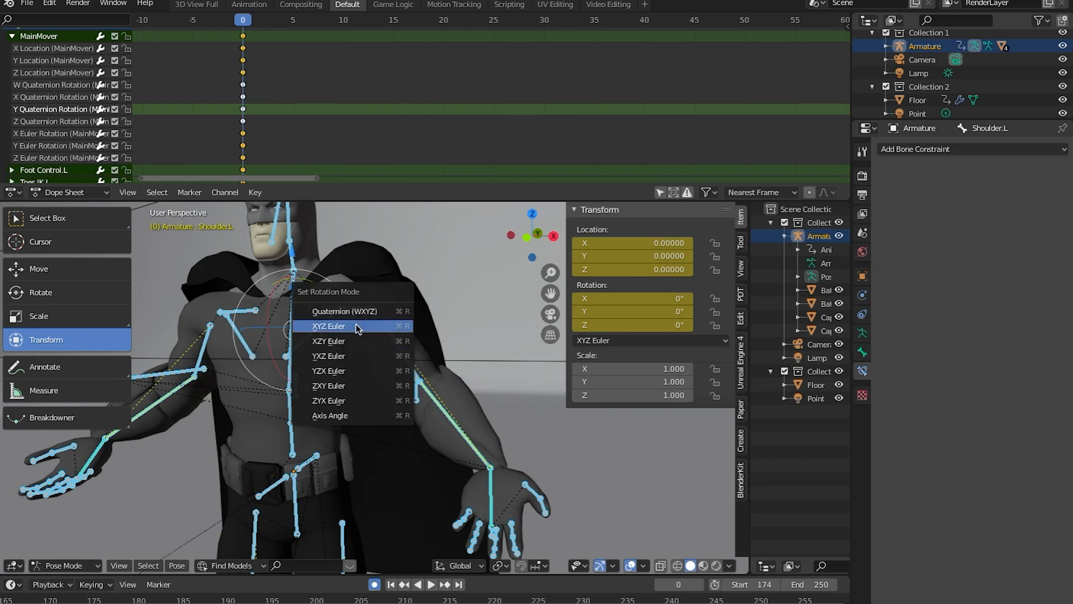
click(328, 326)
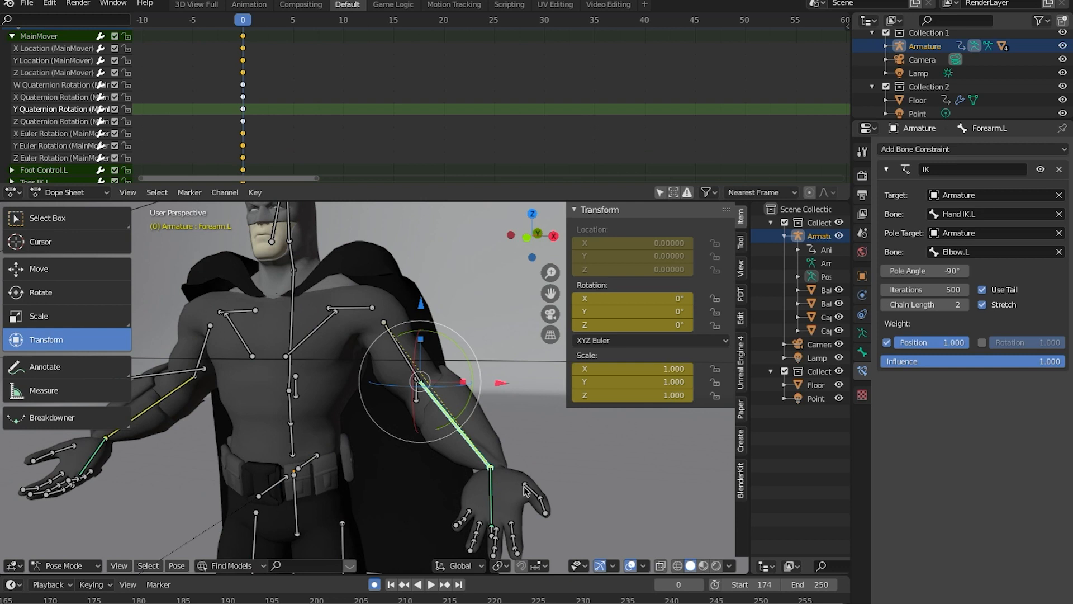
click(524, 490)
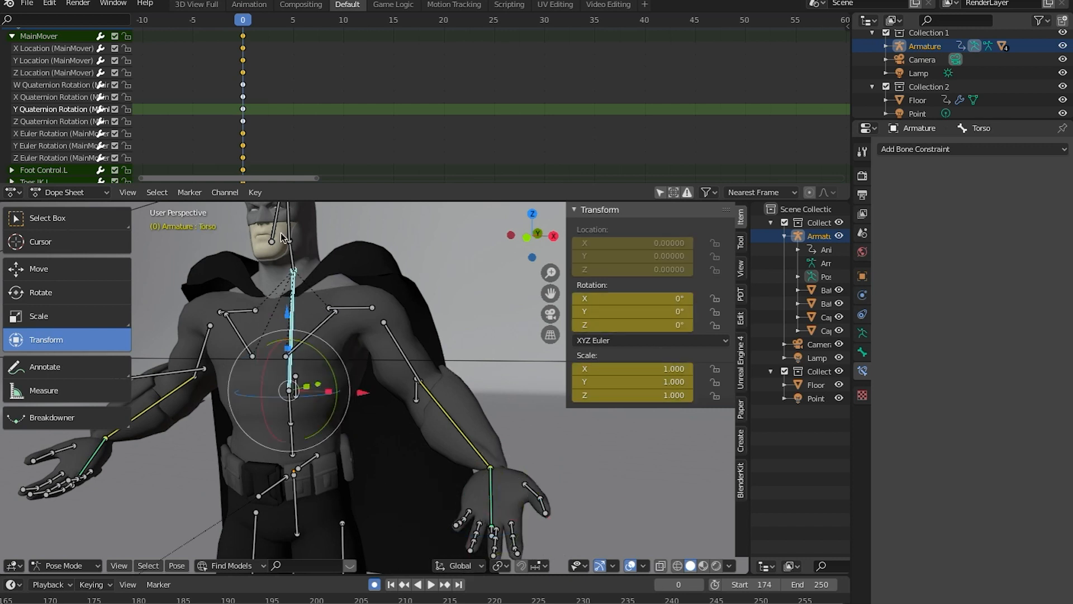
click(284, 232)
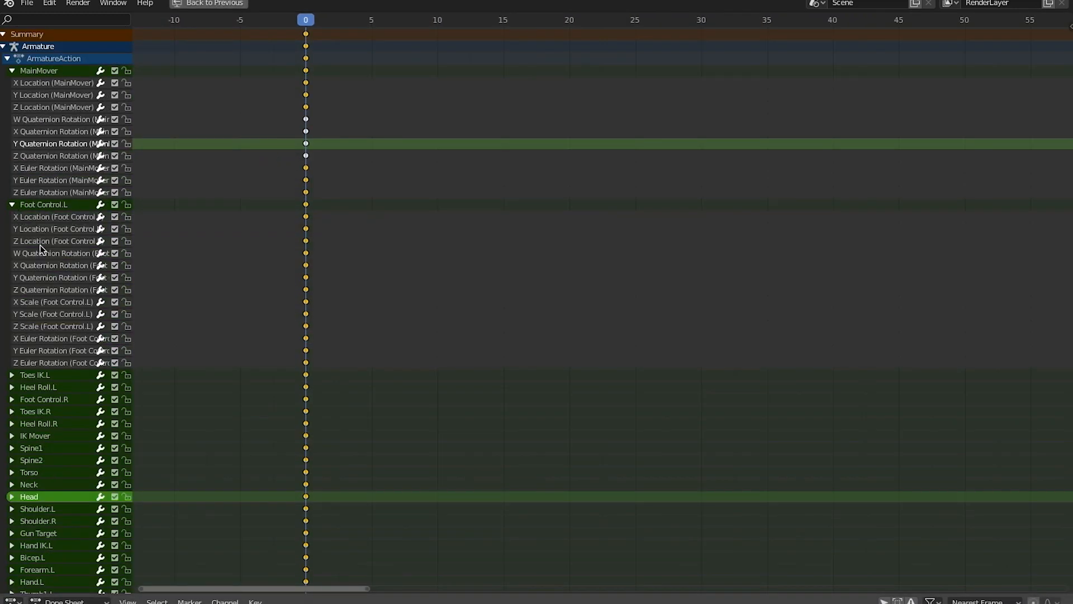
Reveal Toes IK.L channels and select Foot Control.L and MainMover quaternion rotation channels
click(59, 265)
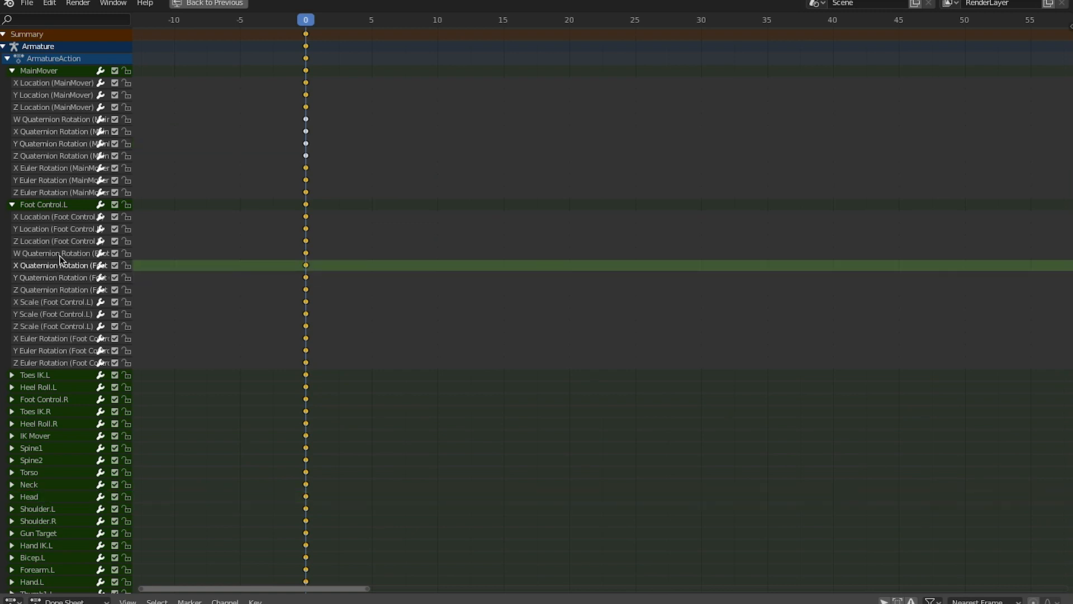
click(58, 289)
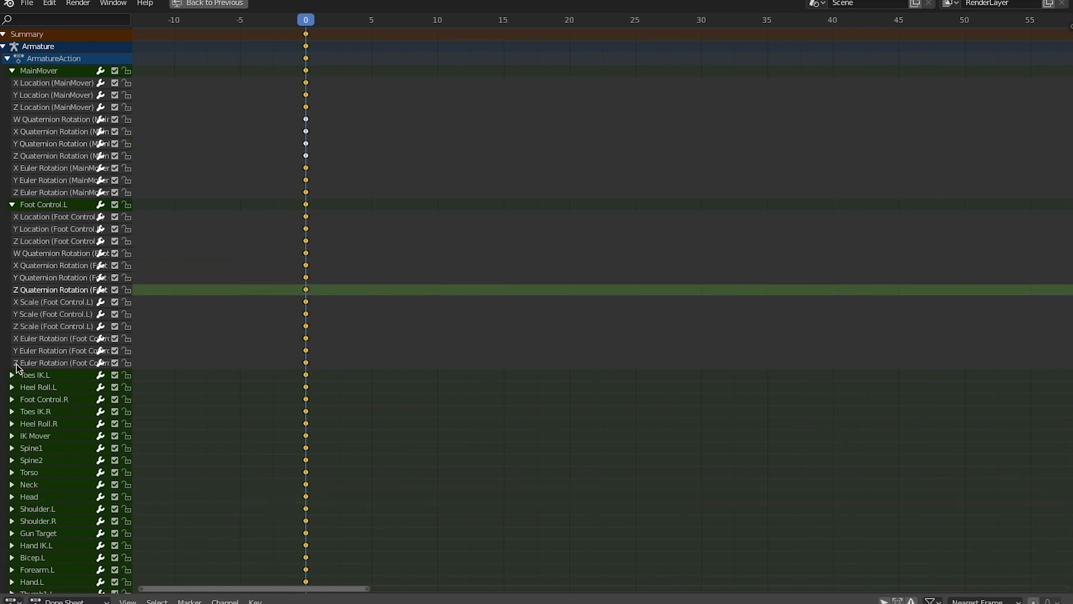
click(12, 374)
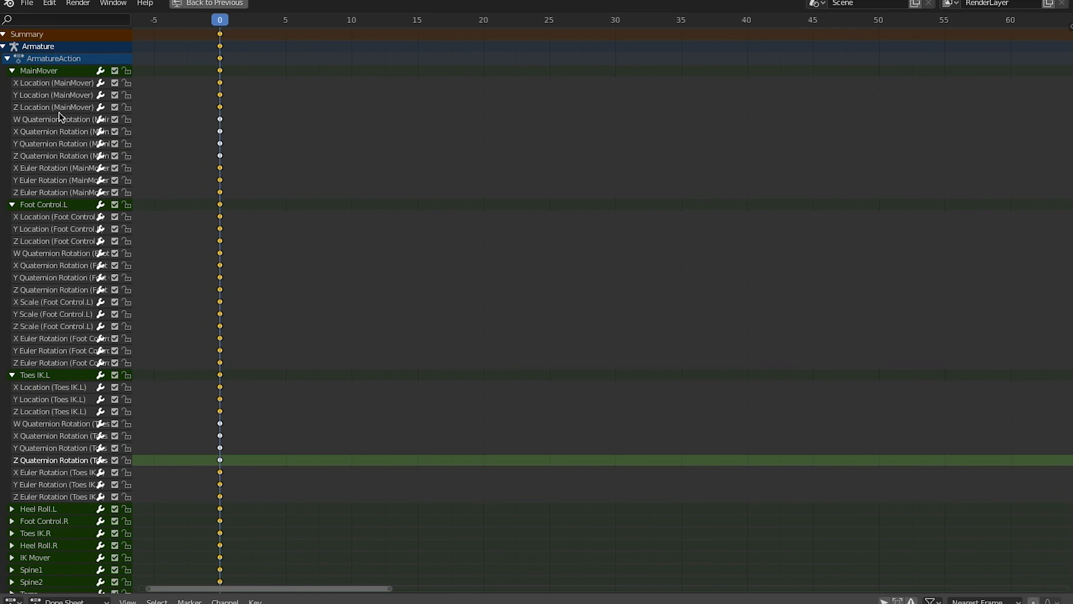
click(58, 131)
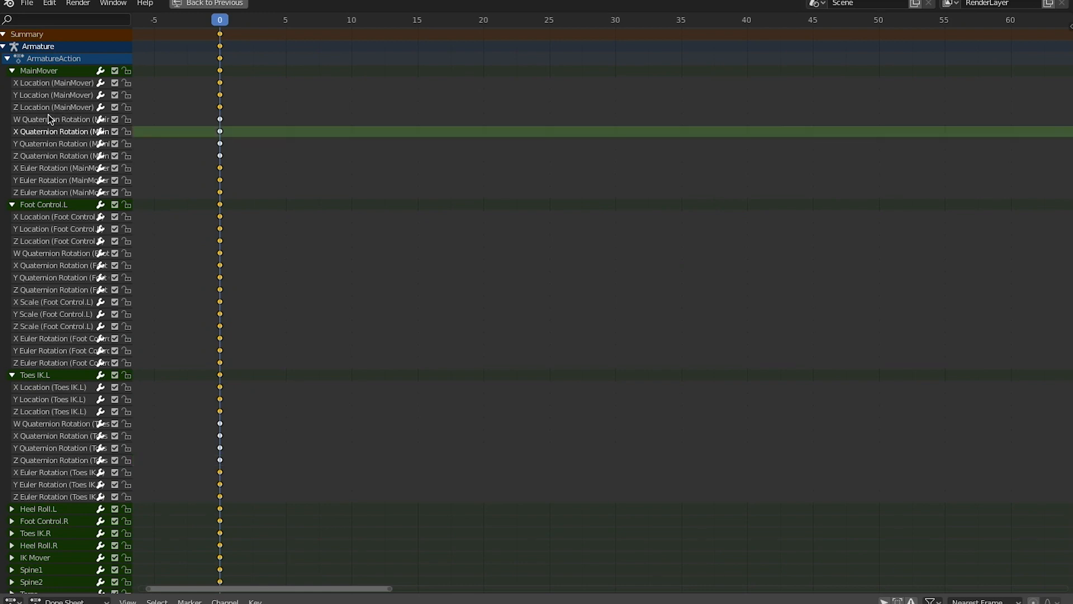
click(58, 155)
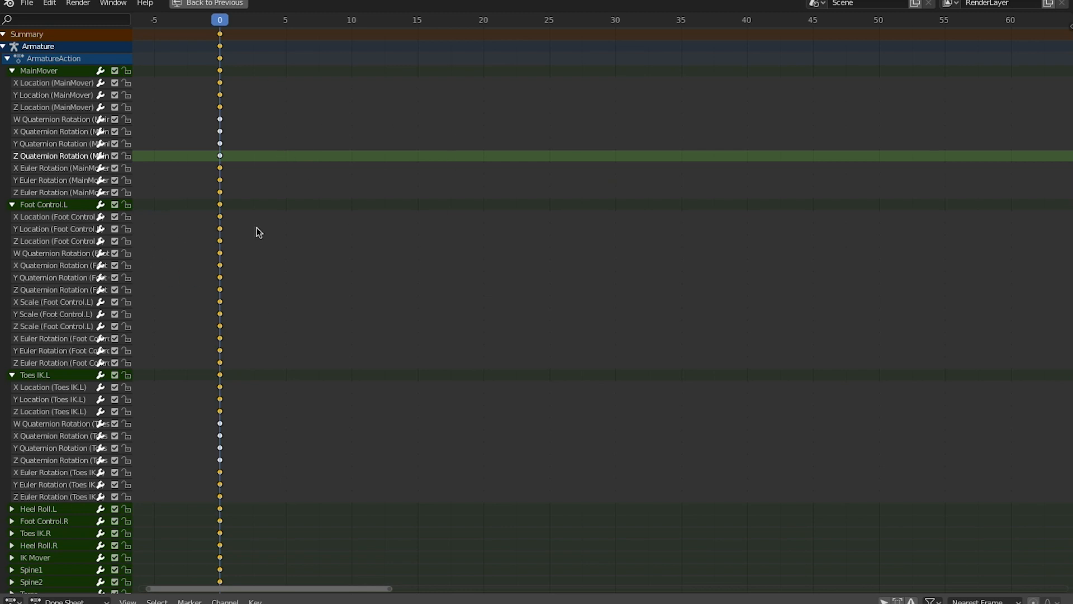
mouse_move(54, 28)
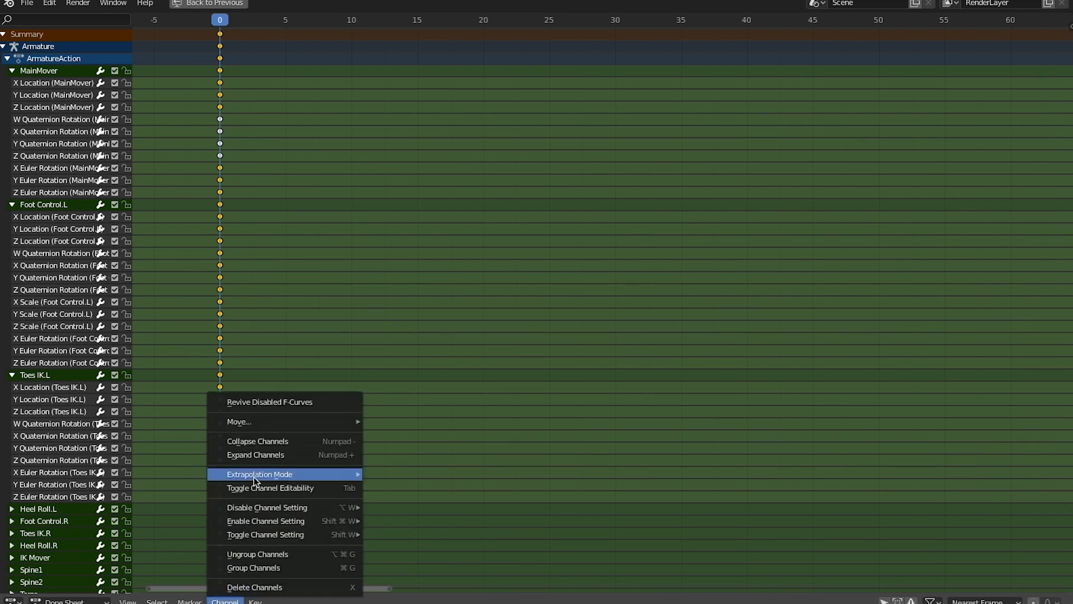
mouse_move(286, 537)
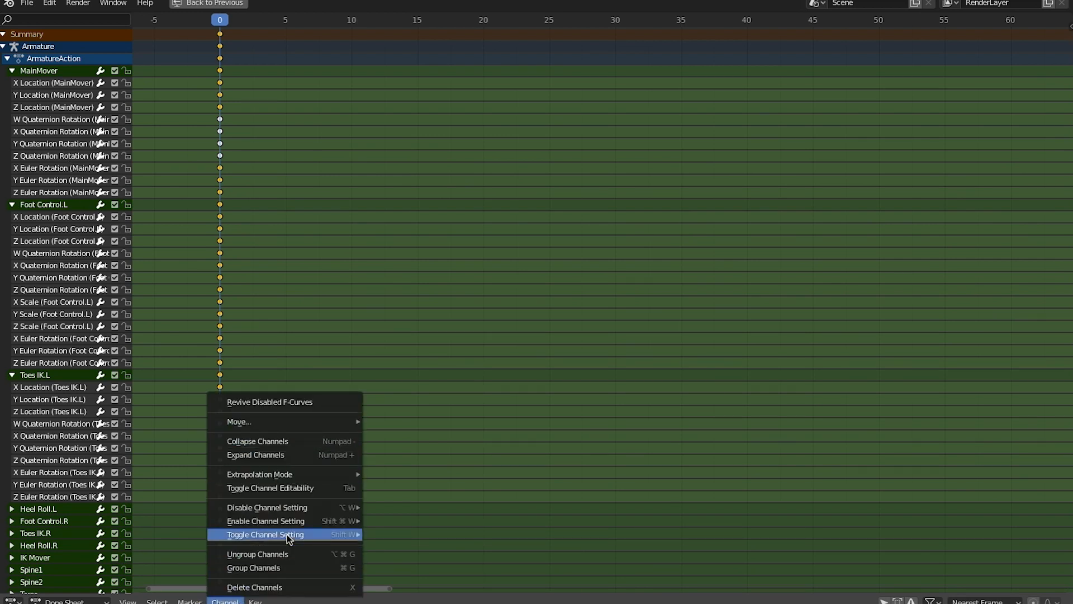
mouse_move(265, 521)
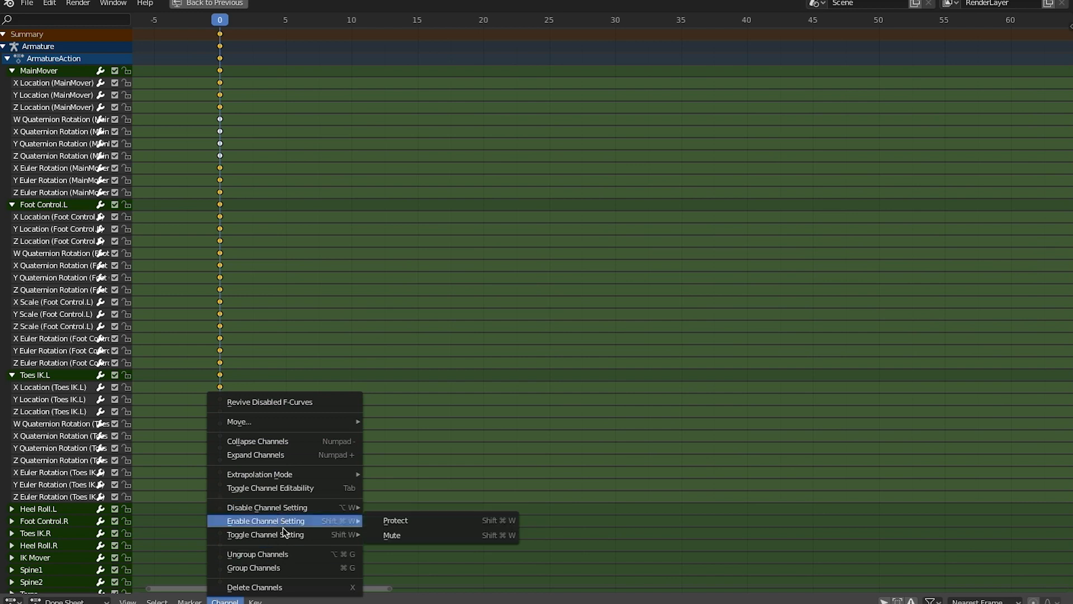
mouse_move(283, 537)
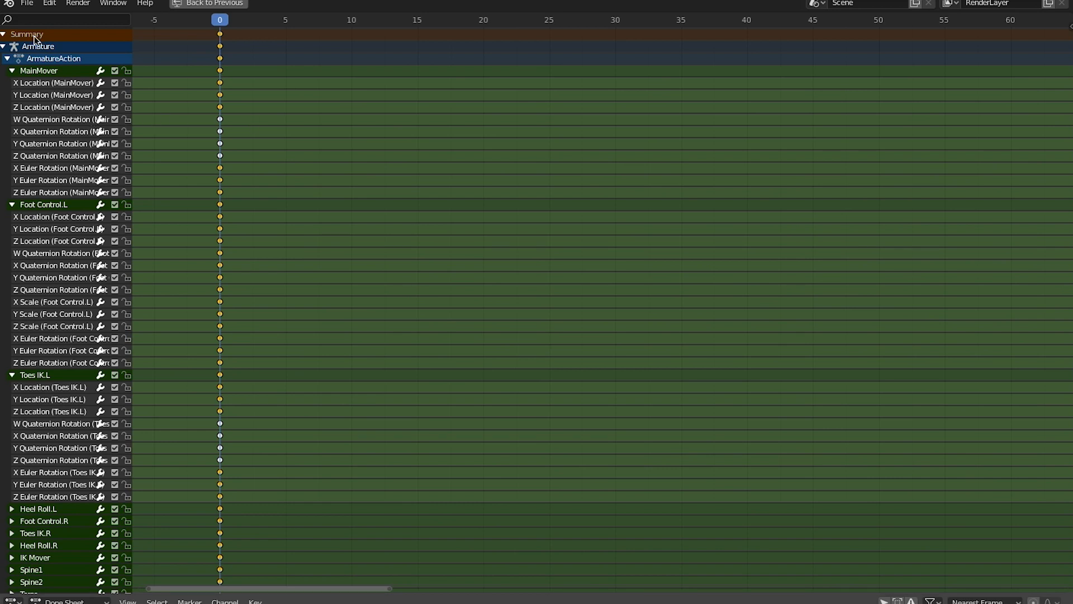
mouse_move(48, 231)
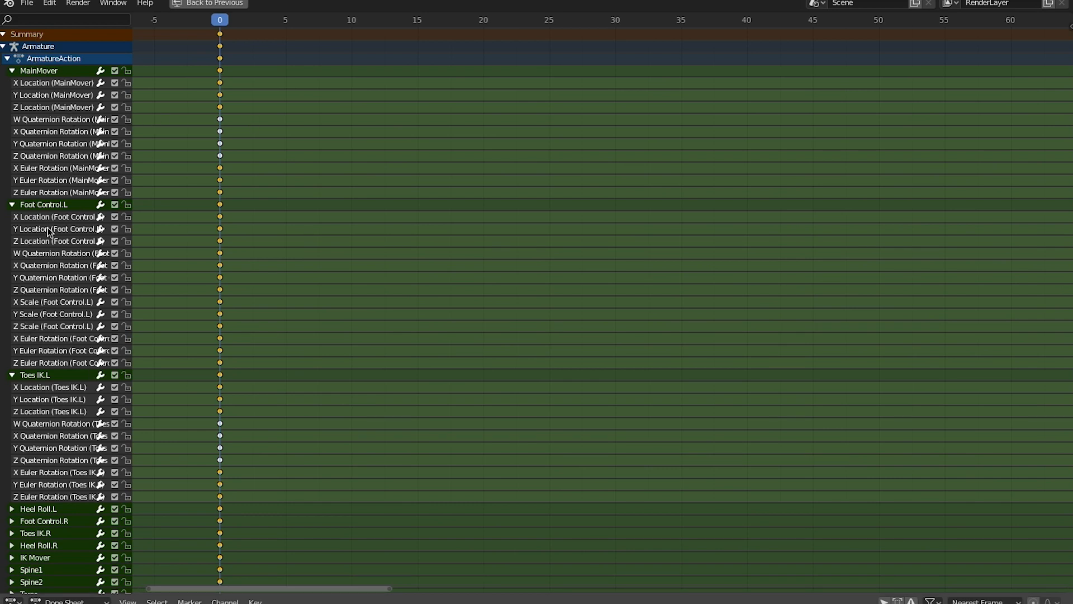
mouse_move(58, 560)
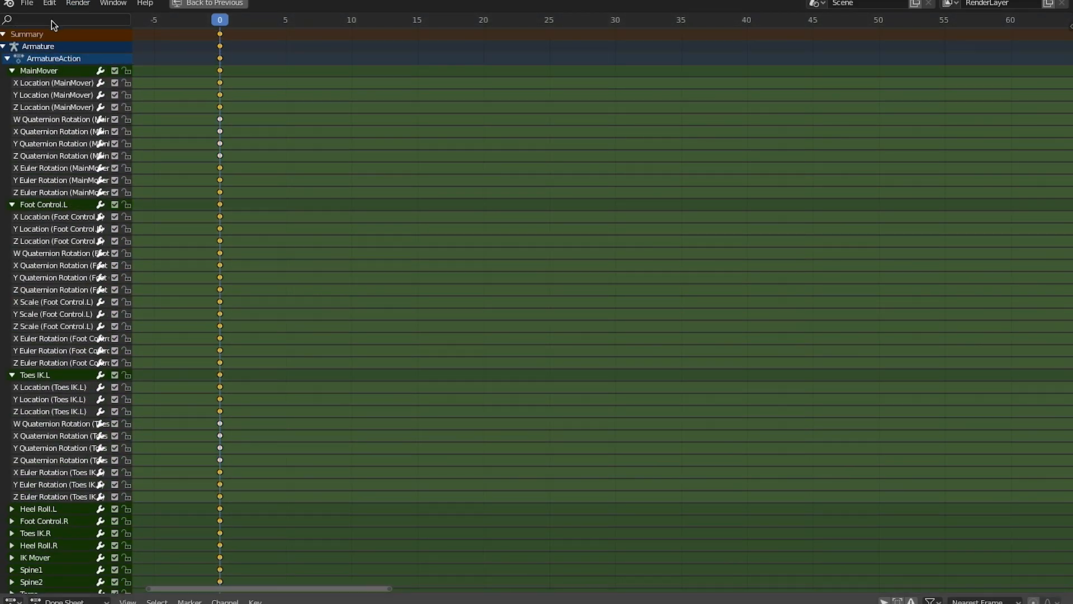
Filter channels by 'quaternion', expand Heel Roll.L and Foot Control.R, and delete them
text(q)
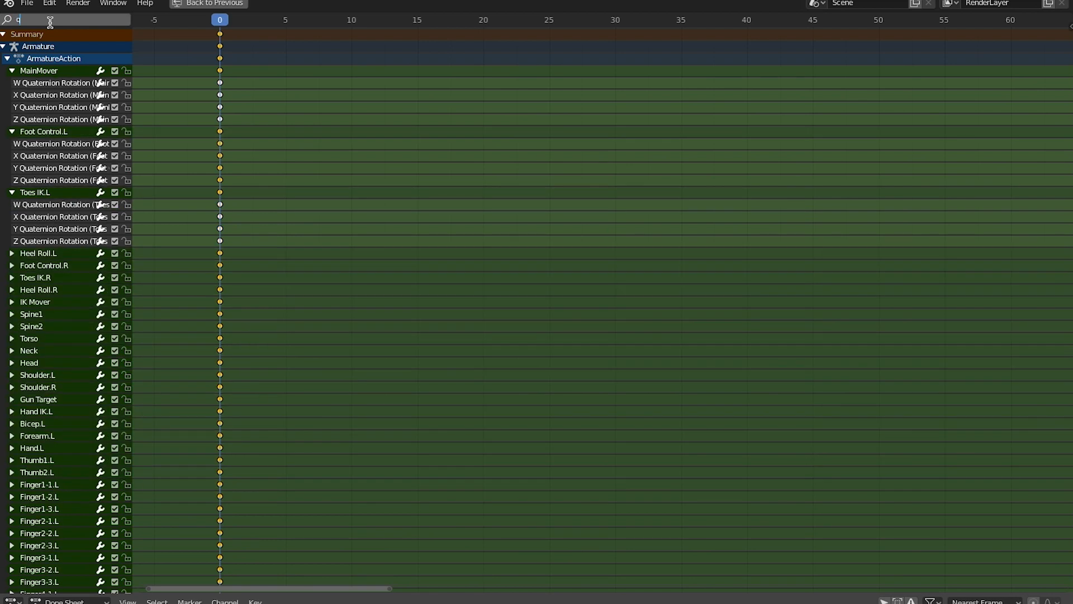
text(uaternion)
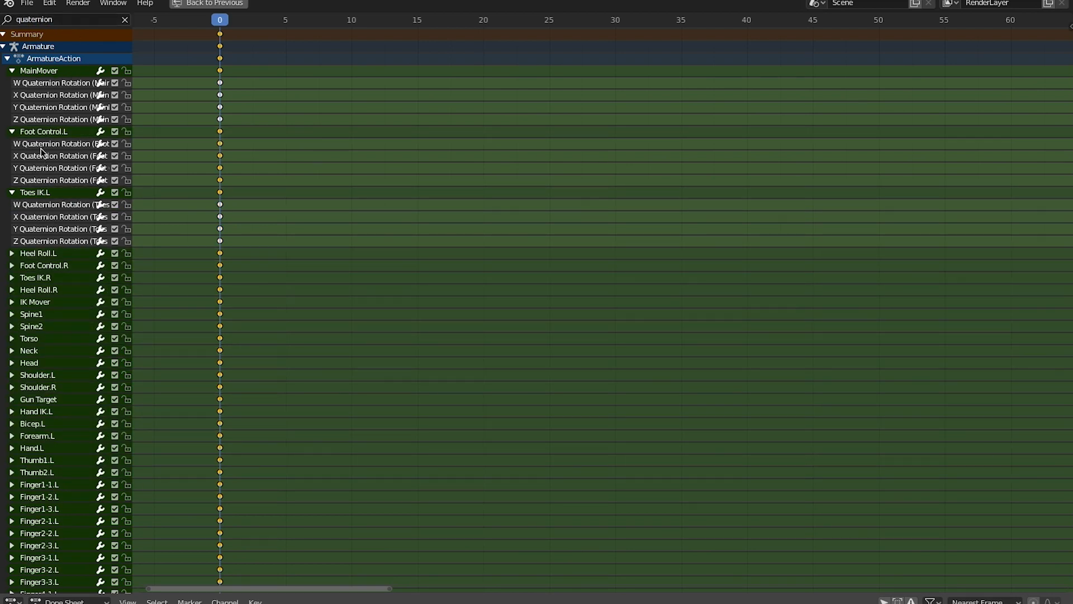
mouse_move(34, 110)
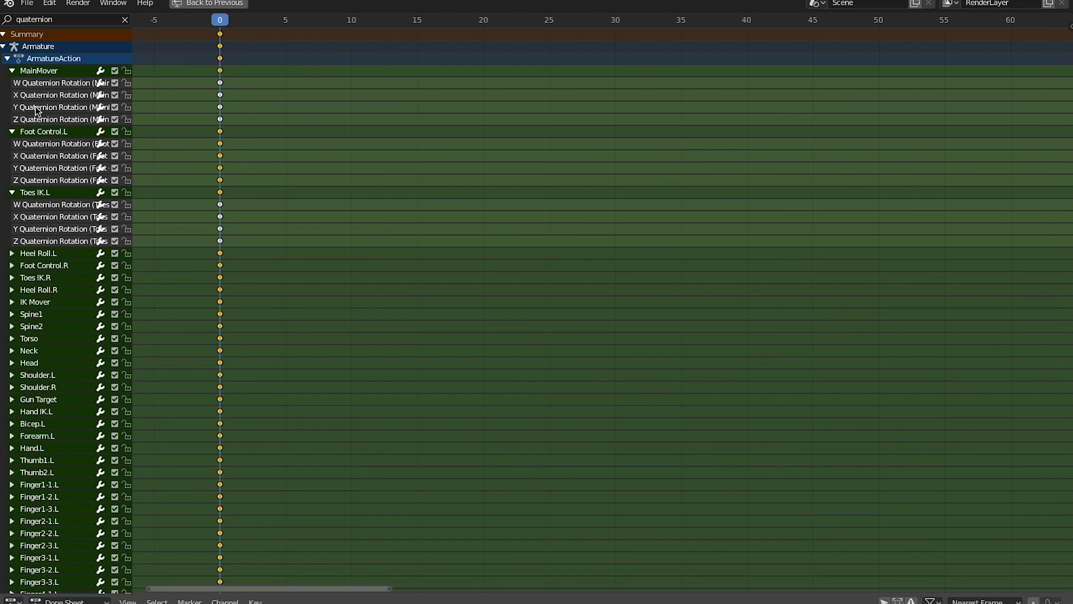
click(12, 253)
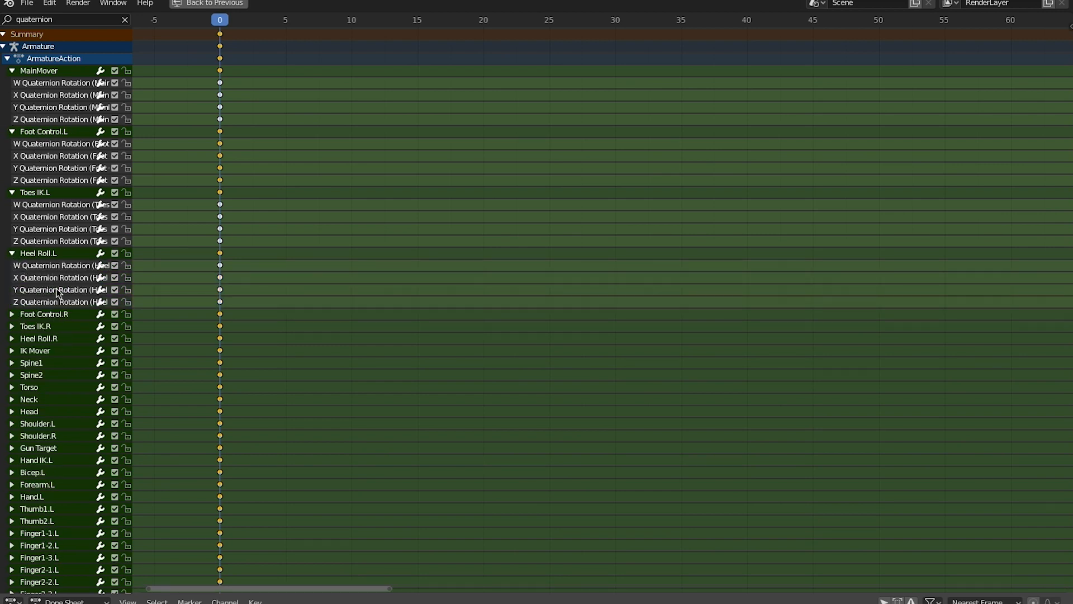
click(12, 314)
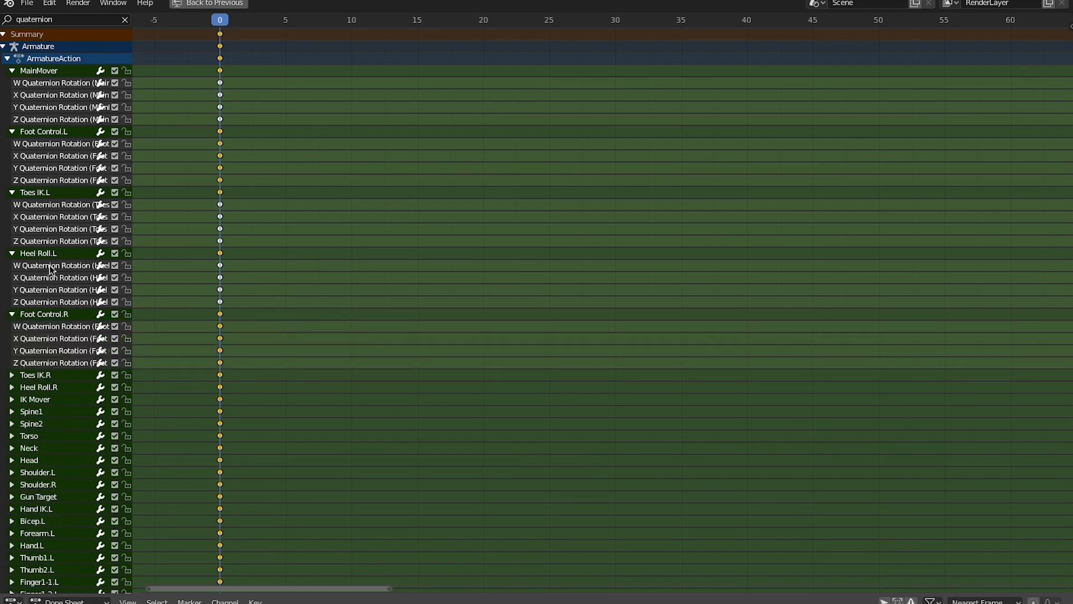
mouse_move(68, 281)
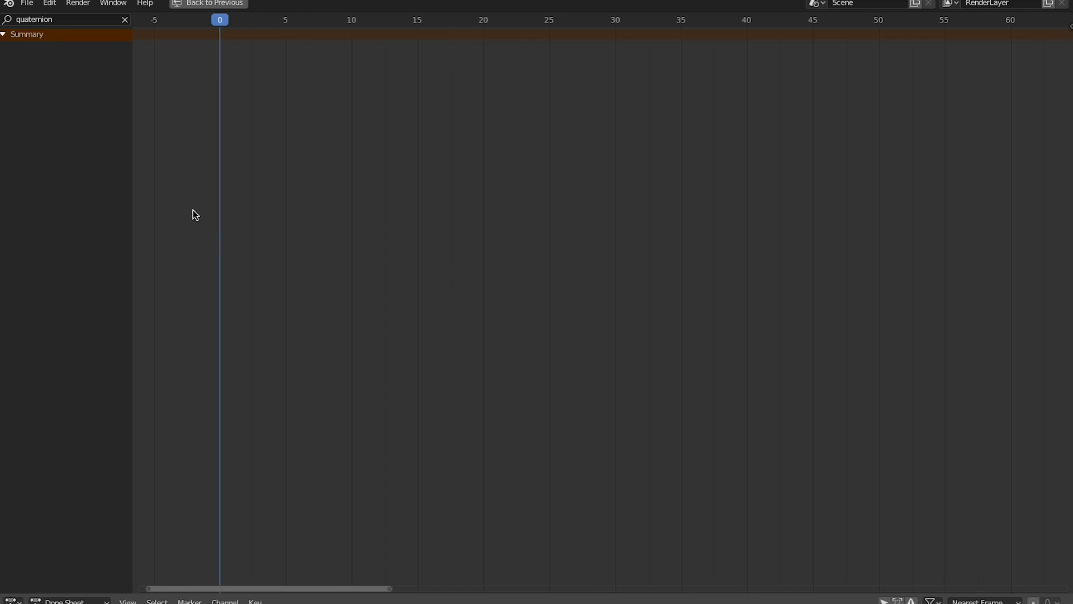
click(213, 4)
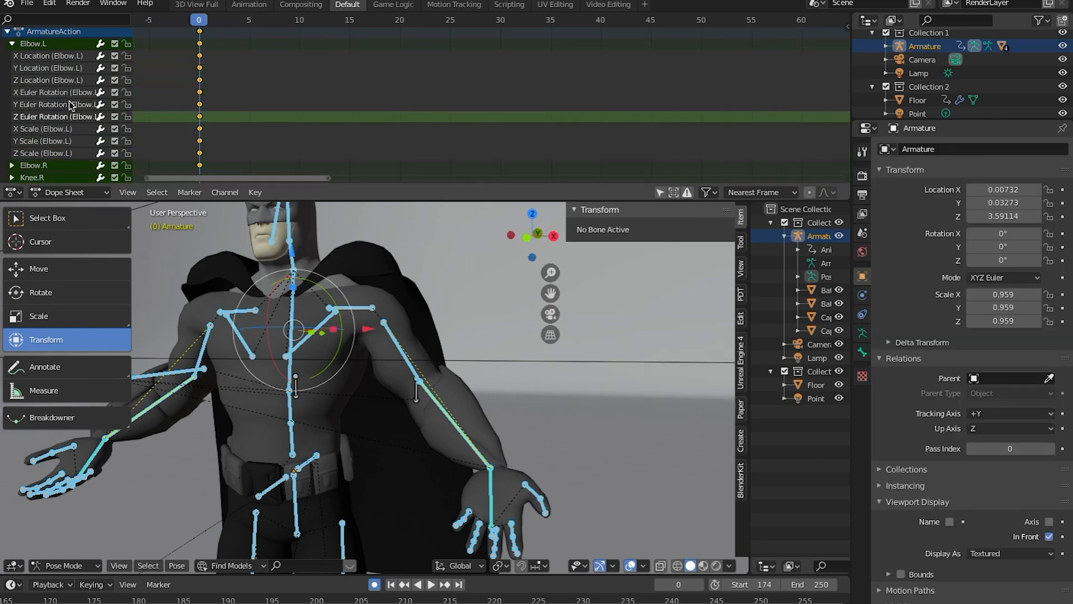
mouse_move(450, 332)
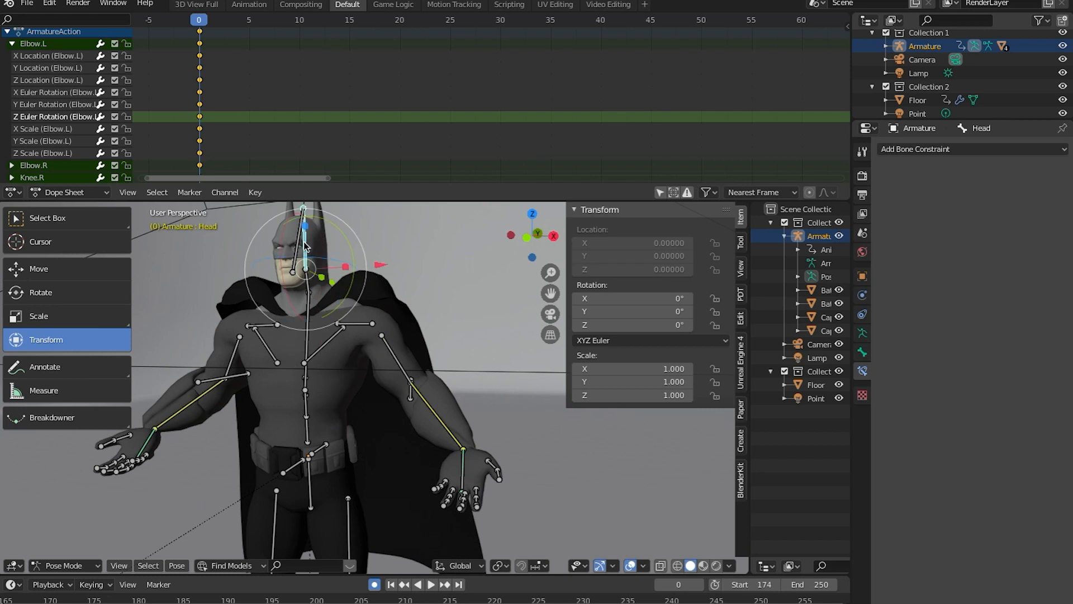
Key a slight Head rotation (about 1.11° X, -0.12° Z) and set bones to XYZ Euler
drag(304, 240, 287, 267)
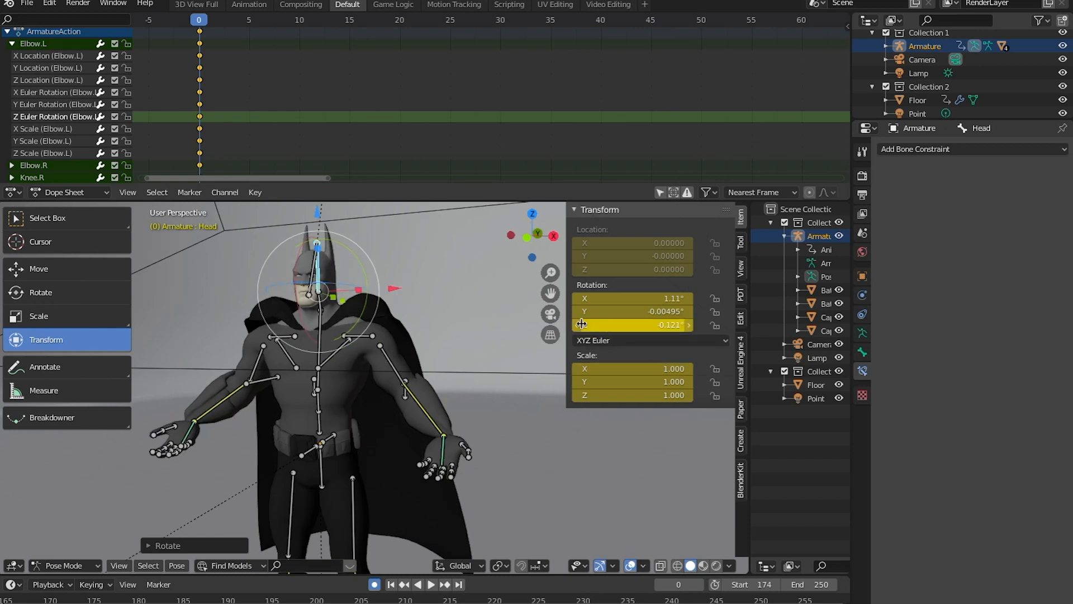
click(648, 340)
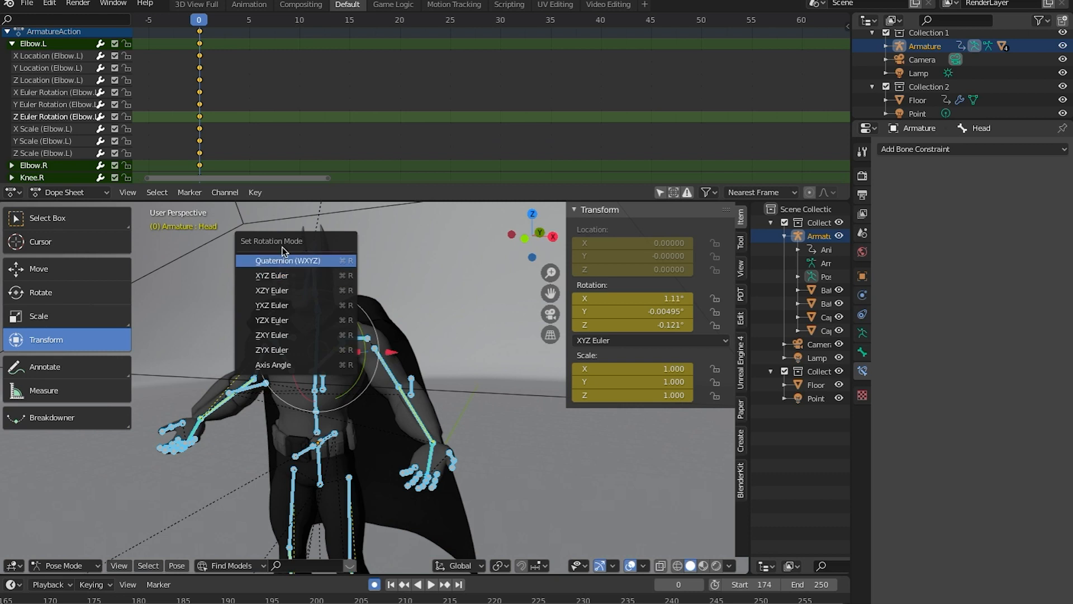
mouse_move(298, 280)
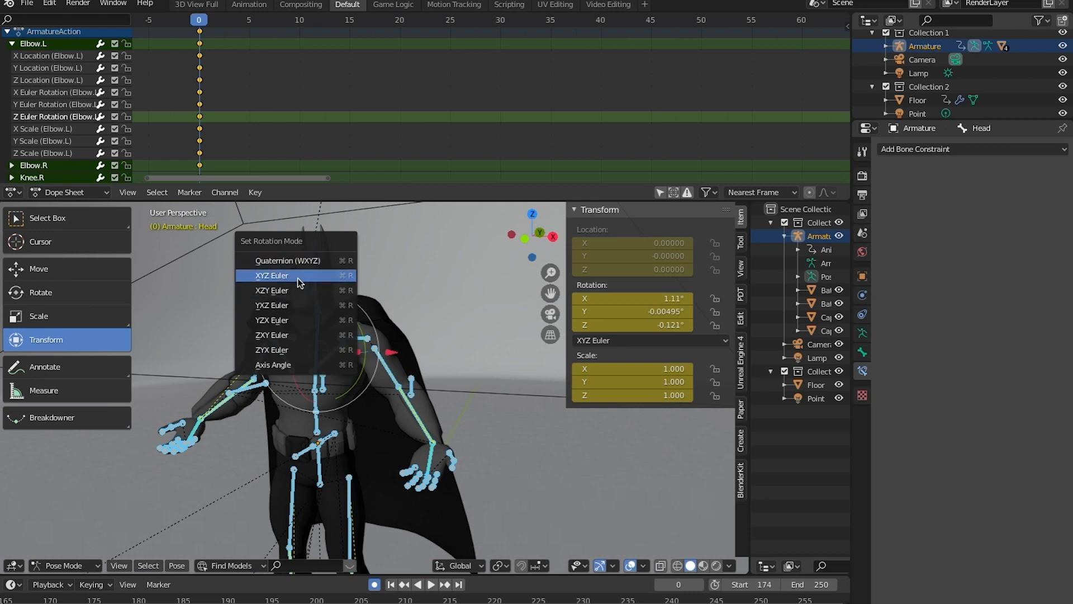
mouse_move(297, 280)
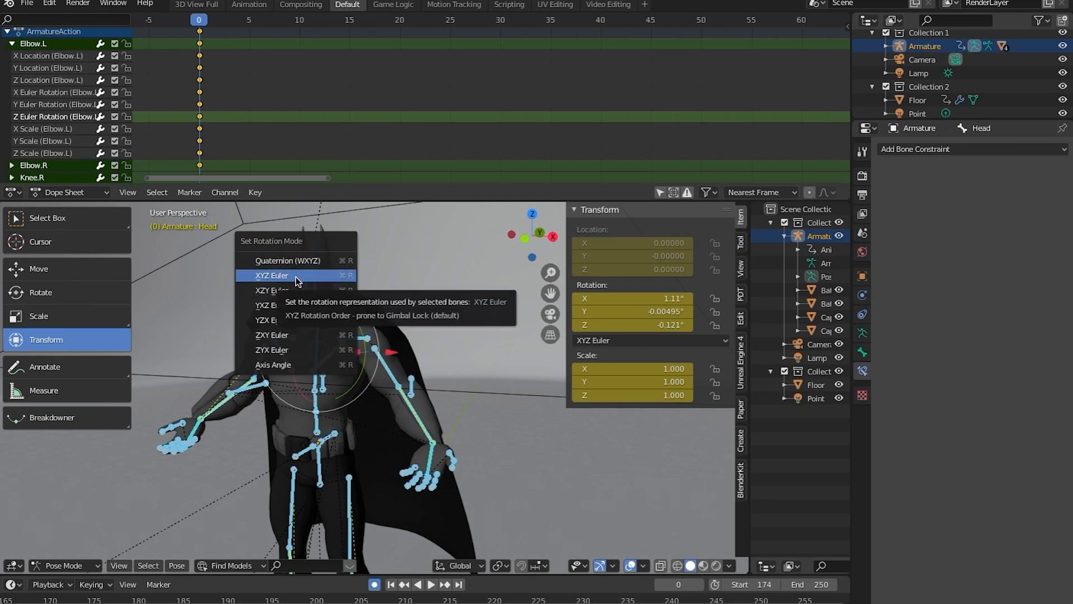
click(271, 275)
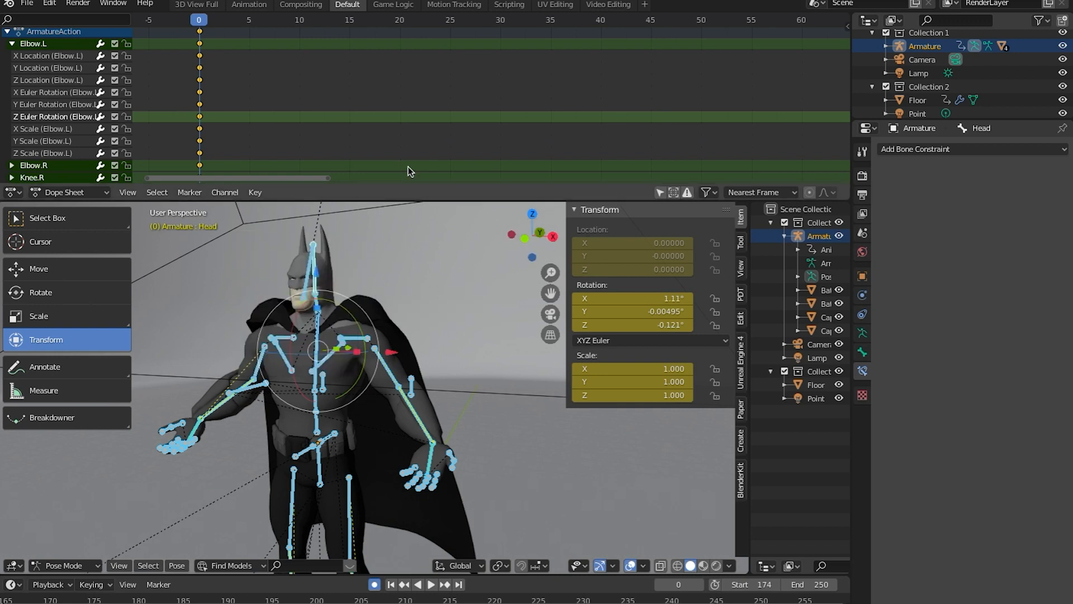
mouse_move(41, 21)
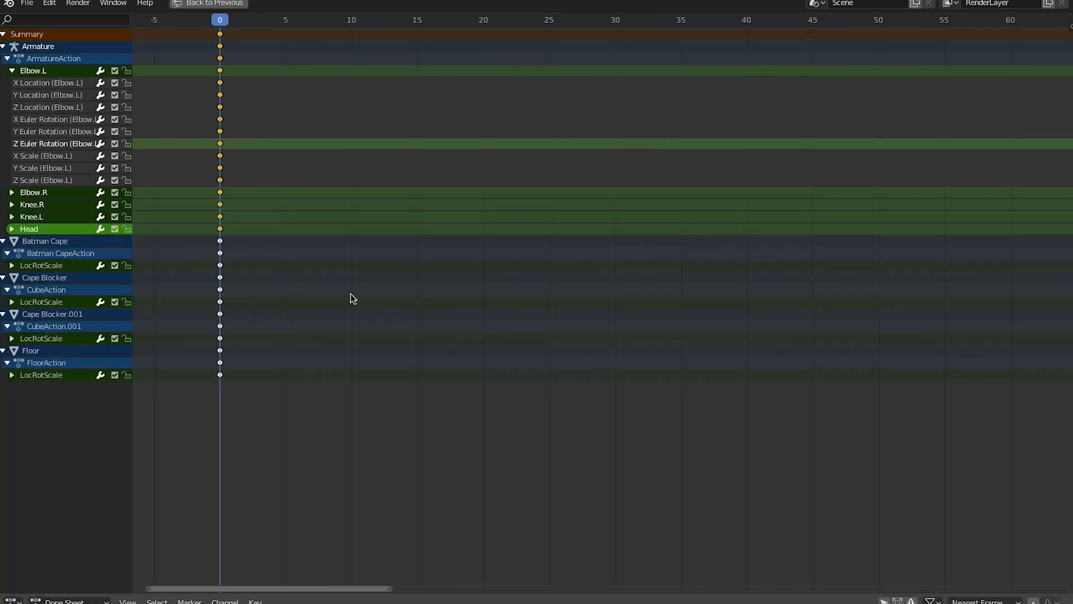
click(214, 4)
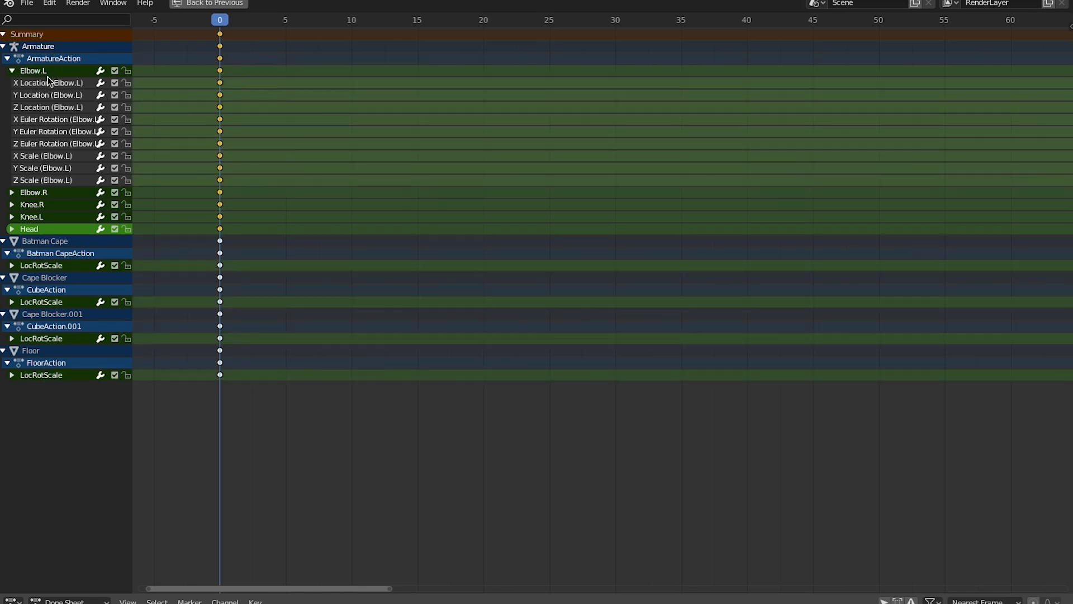
click(65, 18)
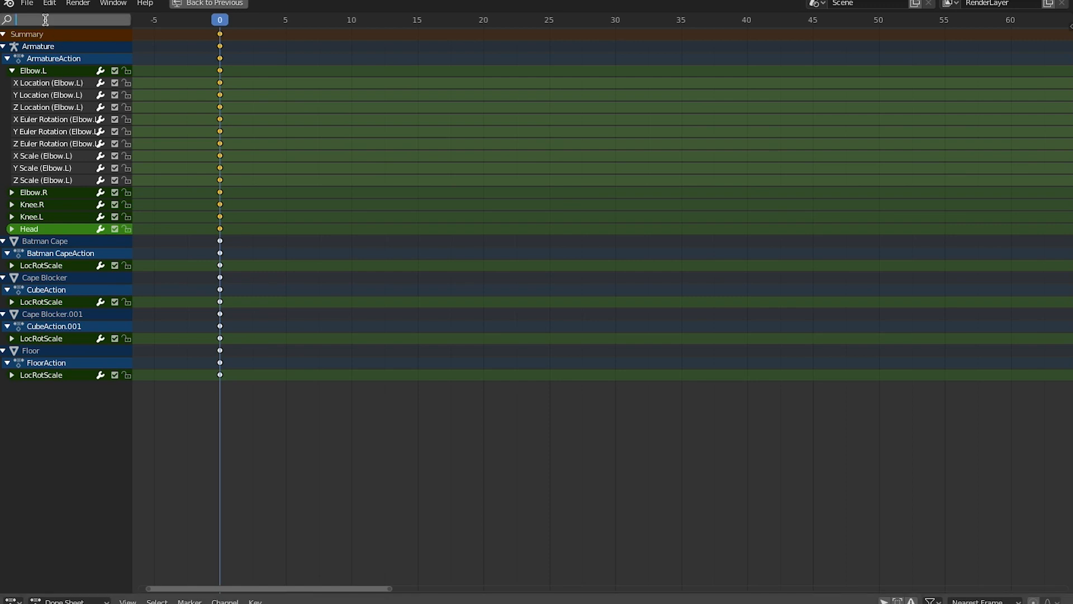
text(quaternion)
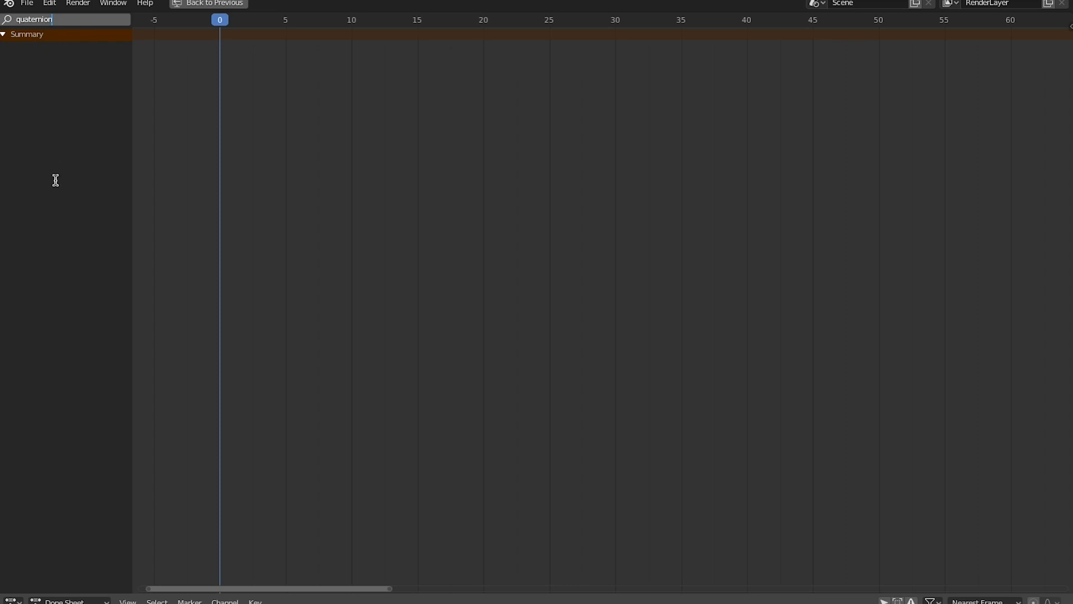
mouse_move(190, 212)
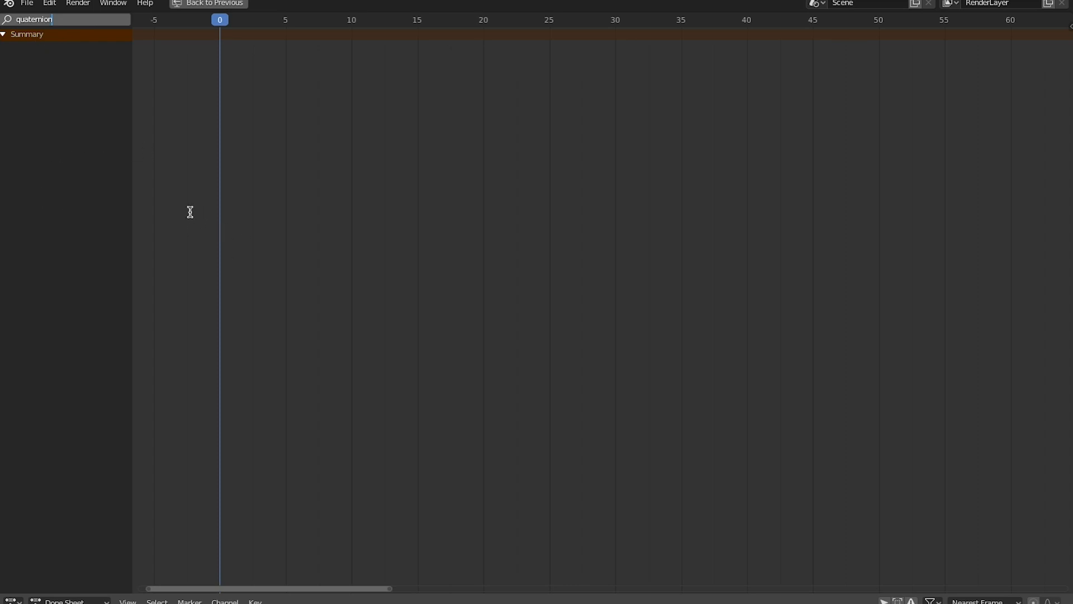
click(65, 19)
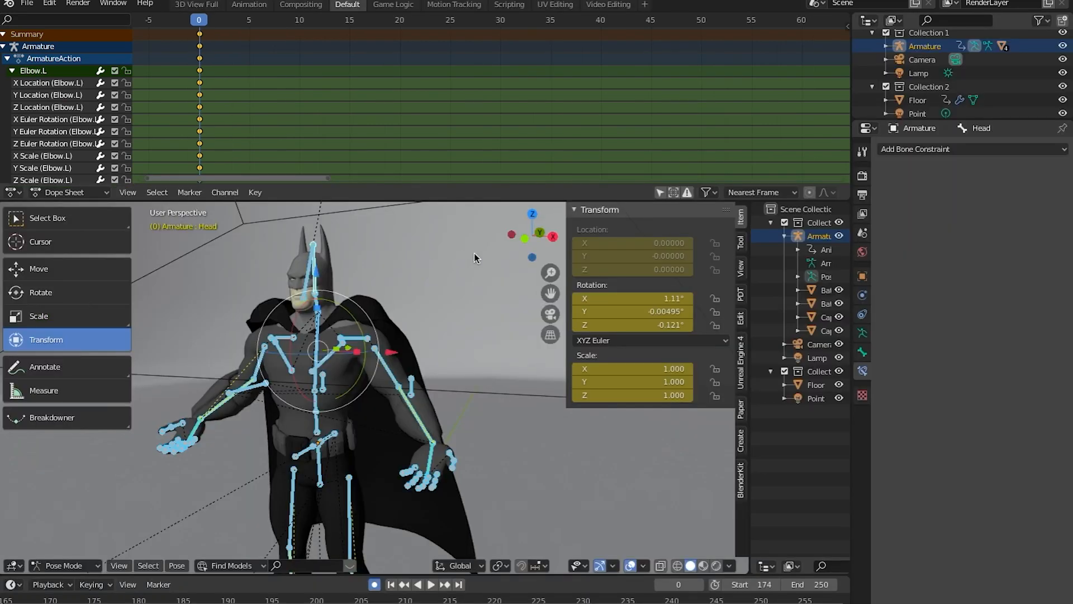
mouse_move(409, 228)
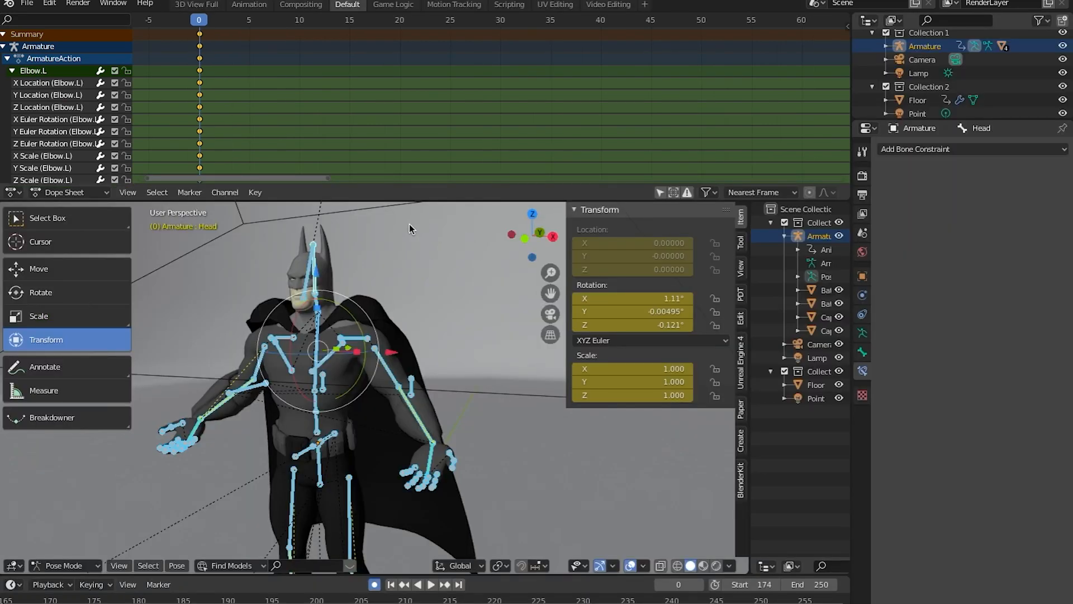